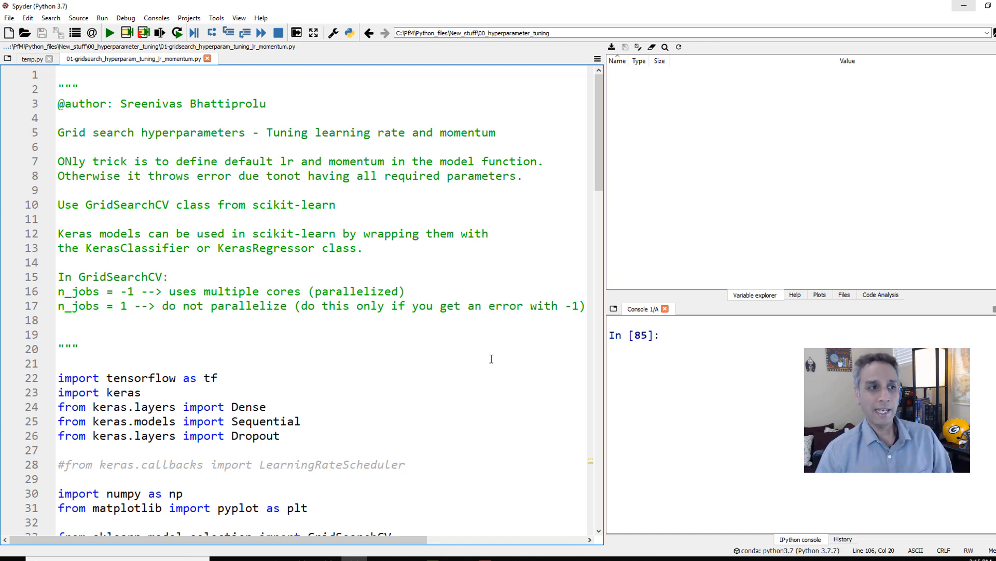
pyautogui.moveTo(430, 301)
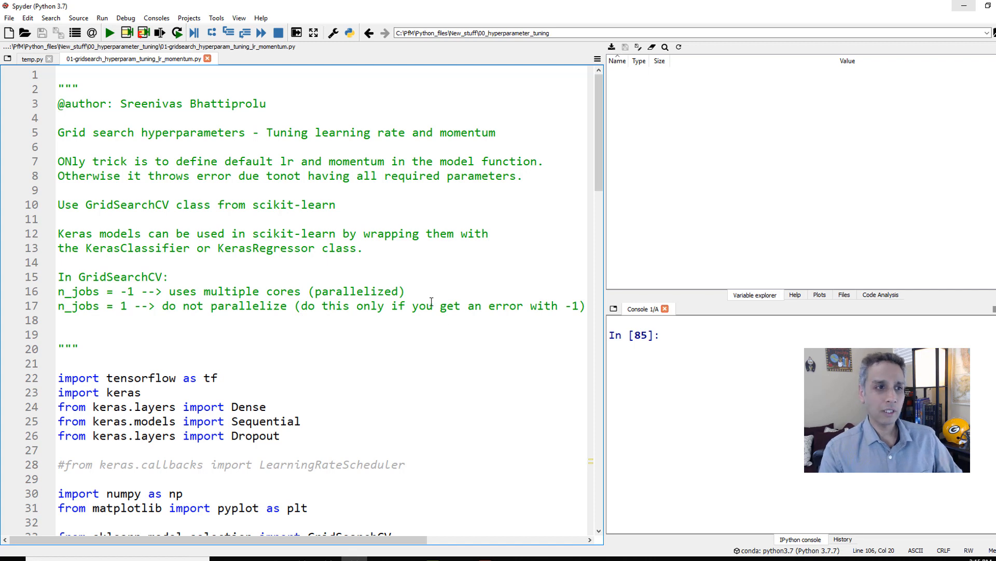
# - Scroll down the script to reach the TensorFlow and Keras import lines
pyautogui.scroll(-3)
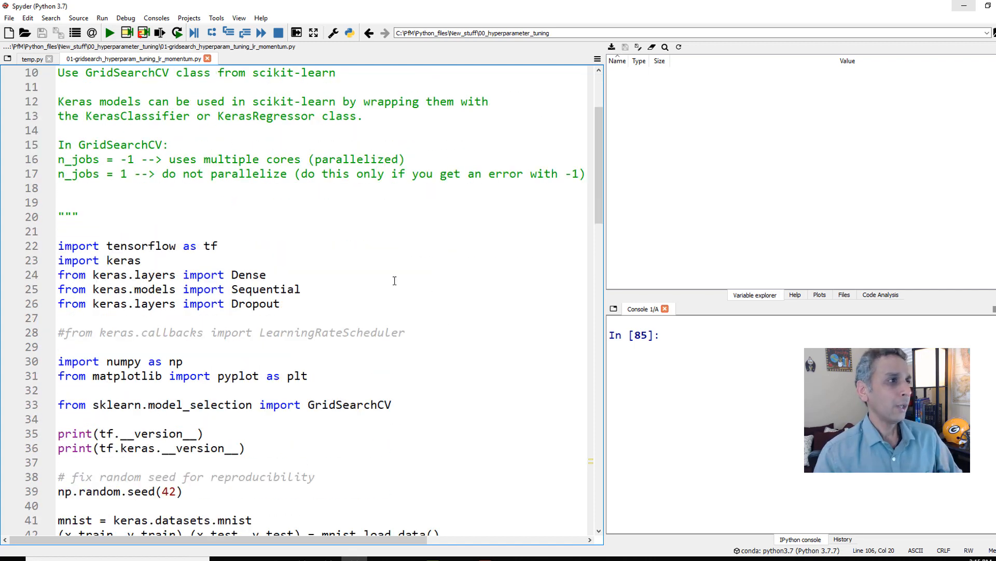
pyautogui.scroll(-3)
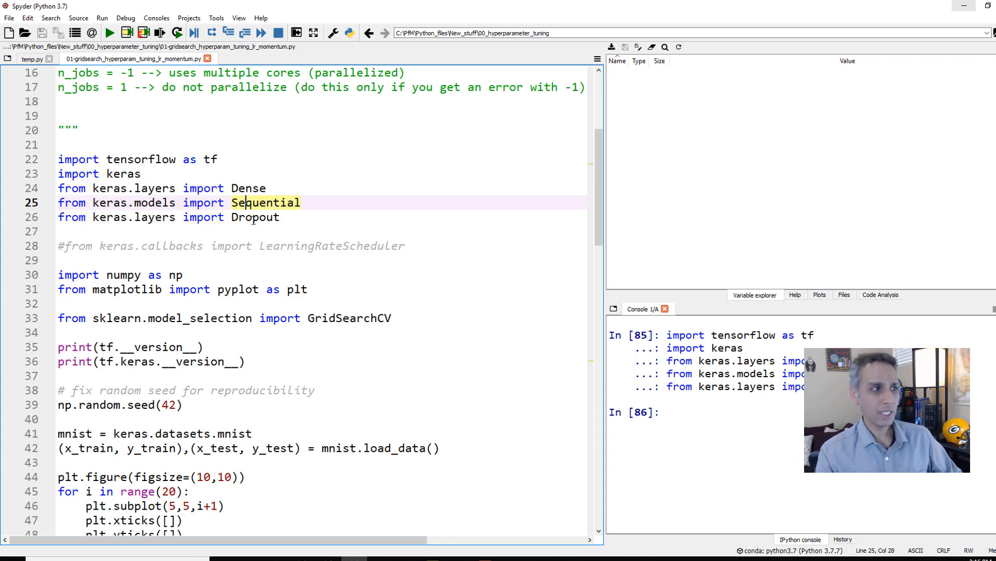
# - Run the numpy/pyplot import lines, then the sklearn GridSearchCV import line
pyautogui.scroll(-3)
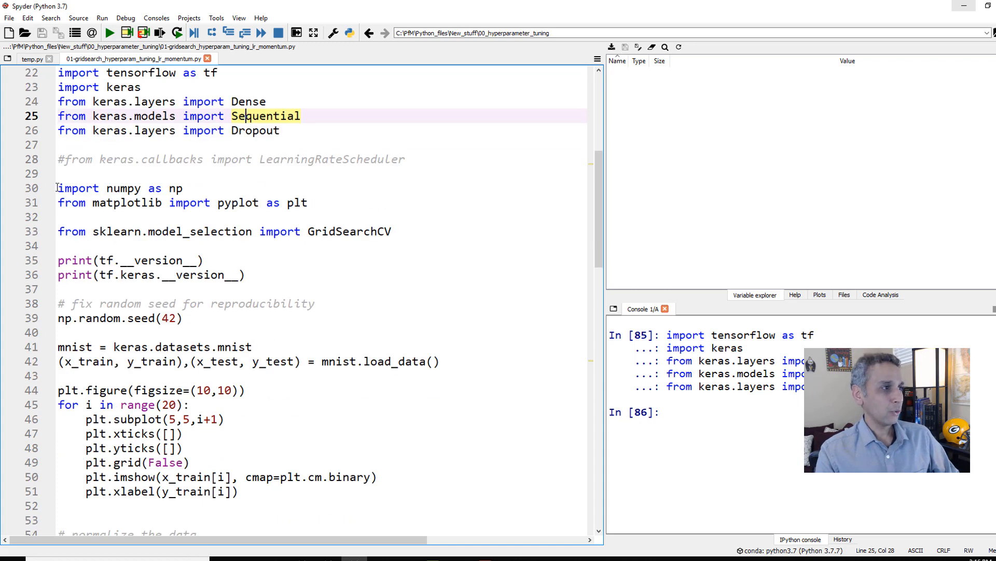
pyautogui.moveTo(58, 188); pyautogui.dragTo(58, 217)
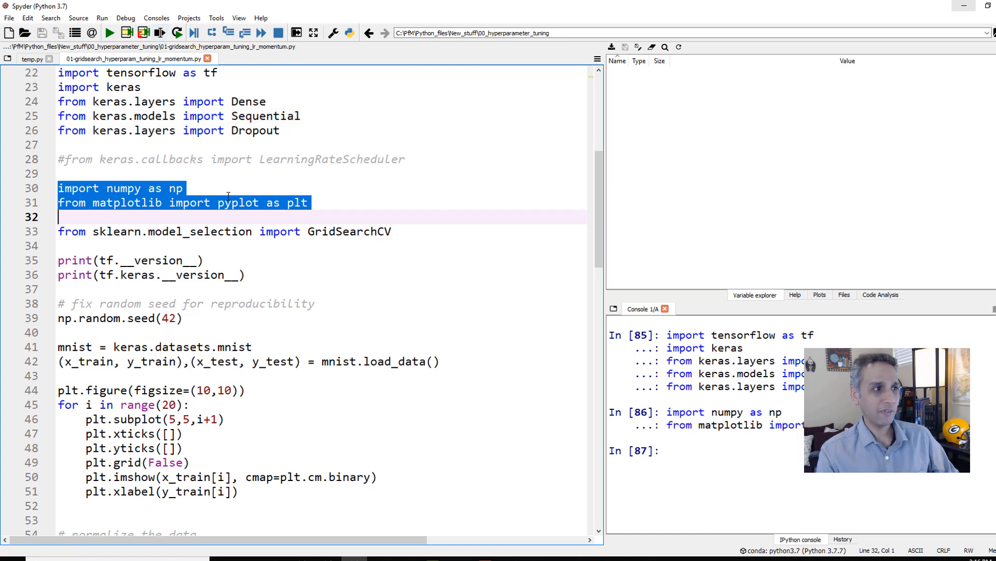
pyautogui.click(183, 232)
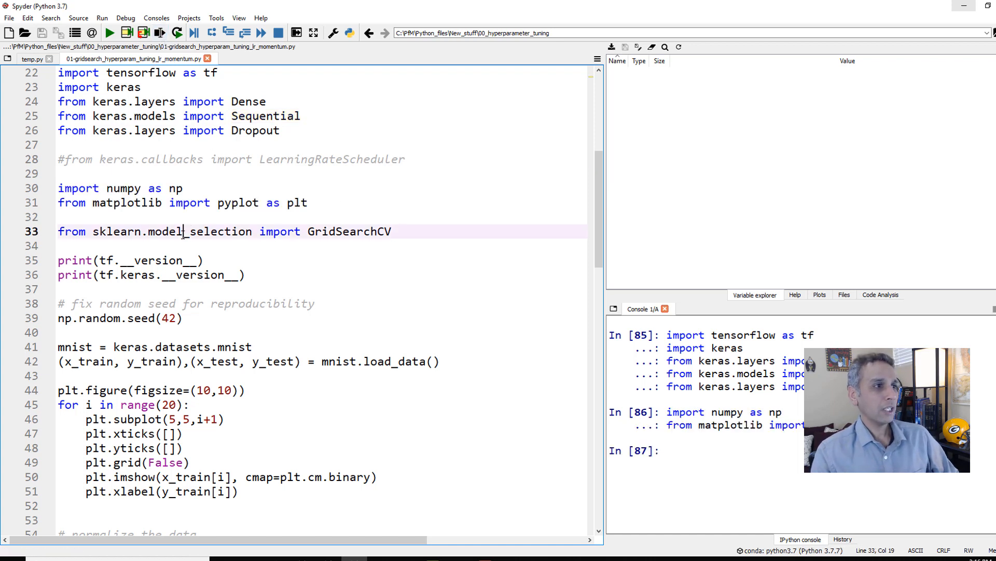
pyautogui.doubleClick(216, 232)
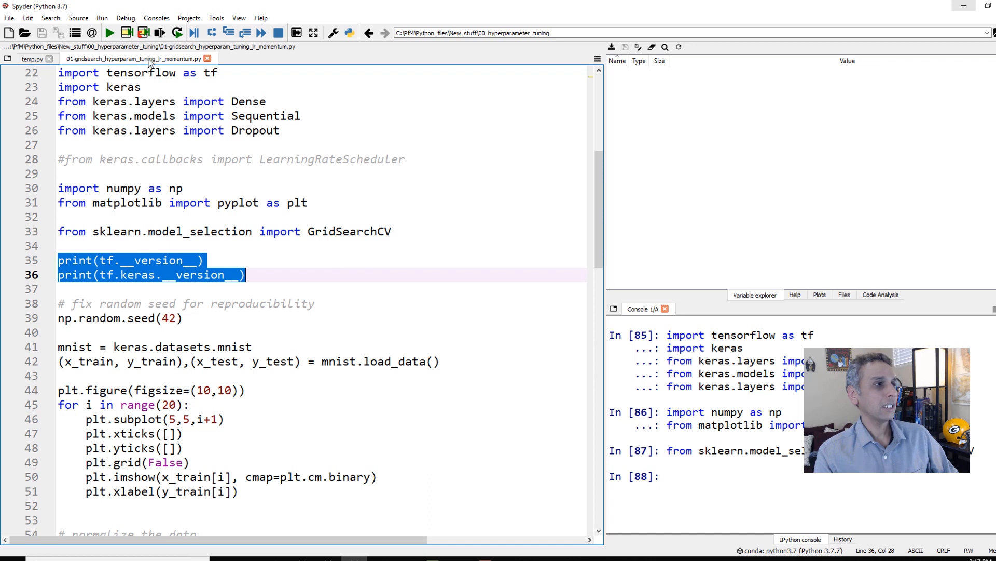
# - Change the second print to keras.__version__ and run both version prints (2.2.0, 2.4.3)
pyautogui.click(121, 274)
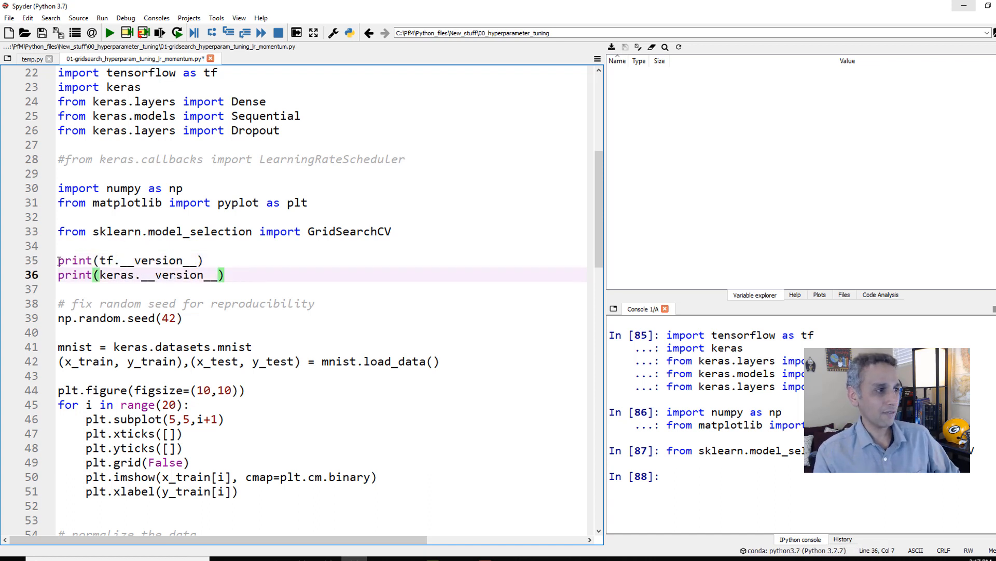
pyautogui.click(145, 274)
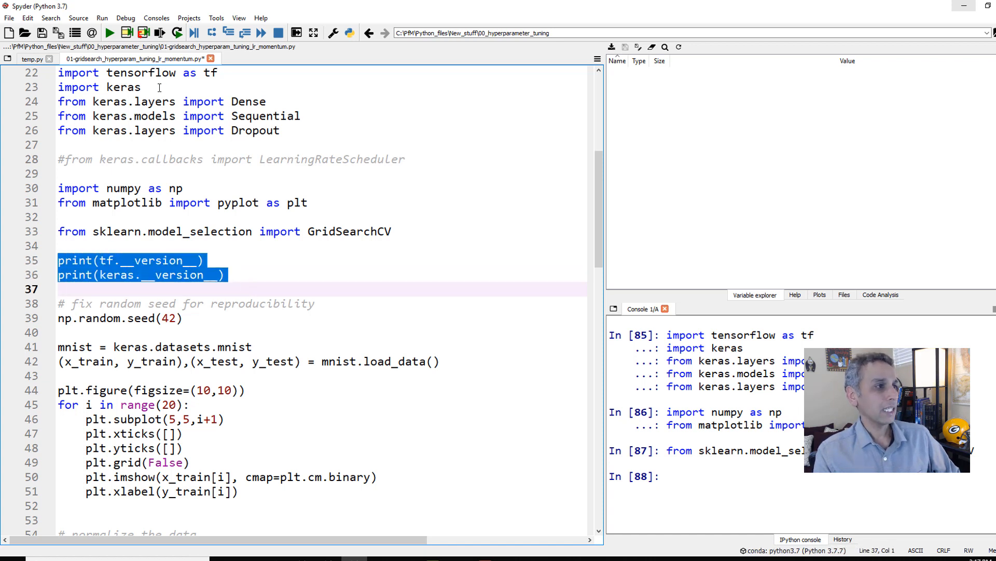
pyautogui.press('f9')
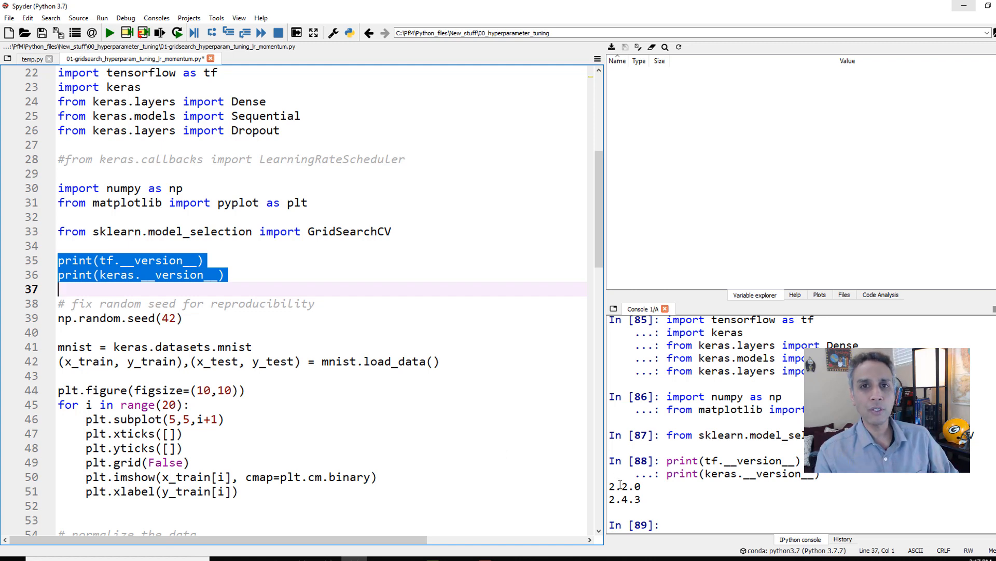
pyautogui.moveTo(320, 327)
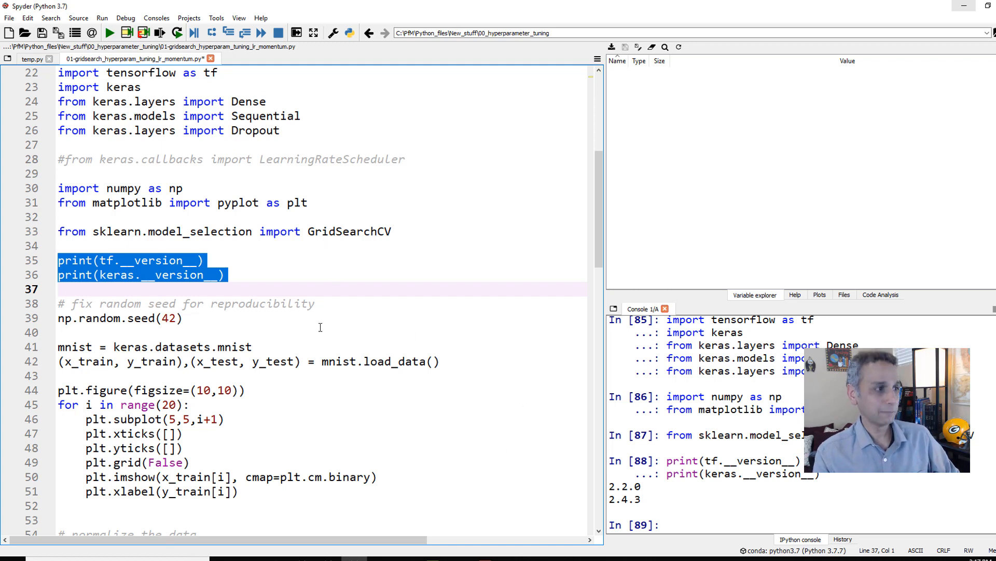
# - Run the np.random.seed(42) line to fix the random seed
pyautogui.scroll(-3)
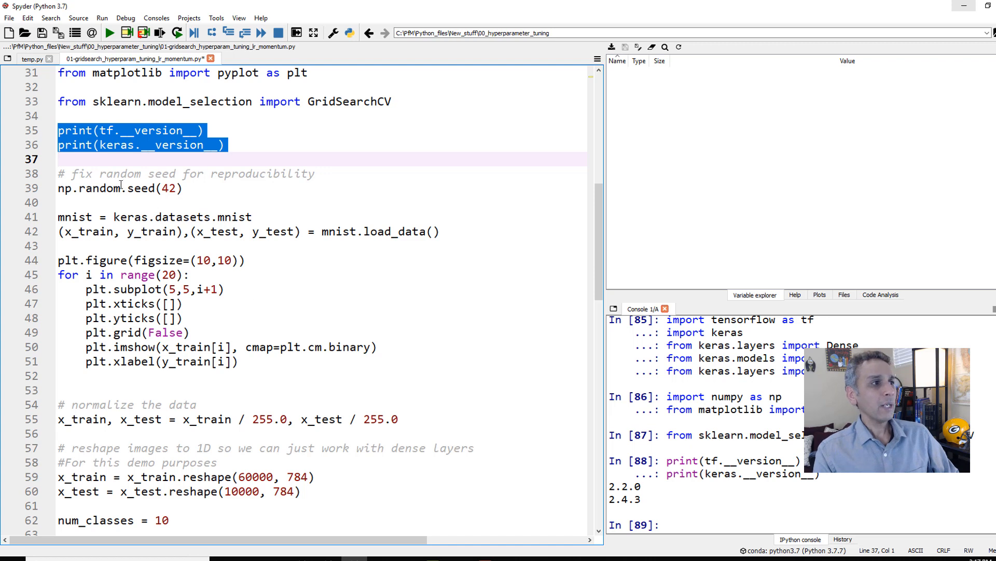
pyautogui.click(137, 188)
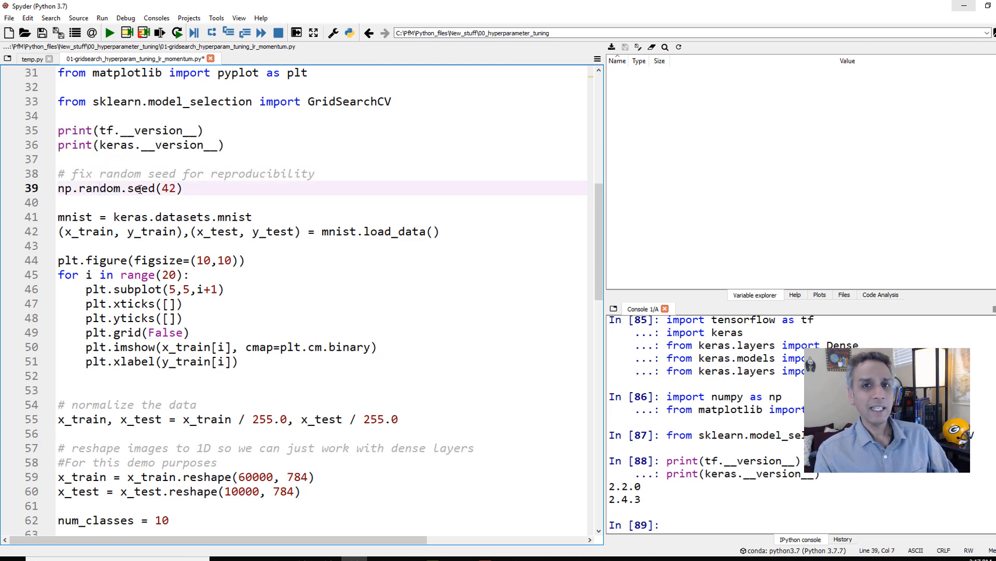
pyautogui.doubleClick(100, 188)
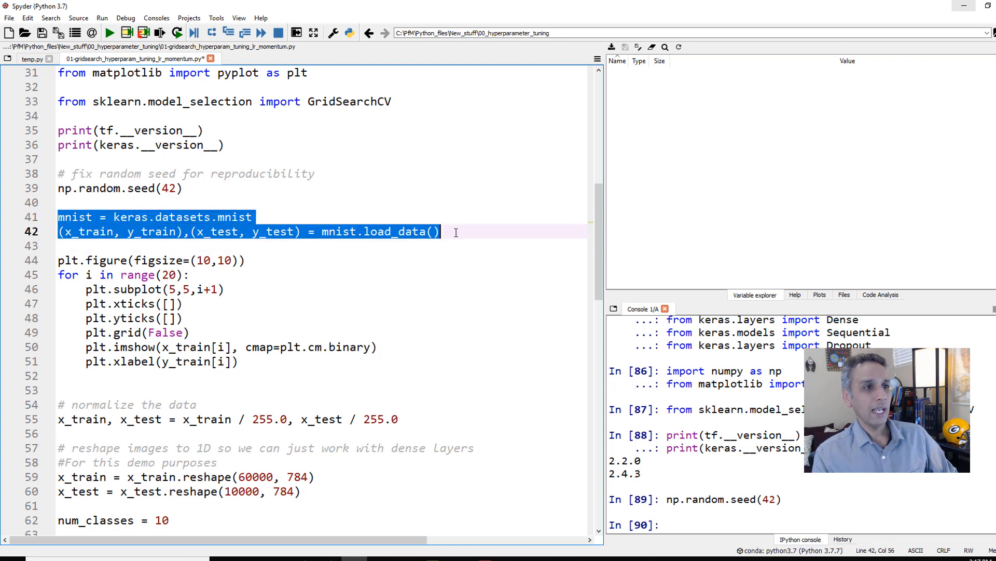
# - Run mnist.load_data() to create x_train, y_train, x_test, y_test and highlight their uses
pyautogui.press('F9')
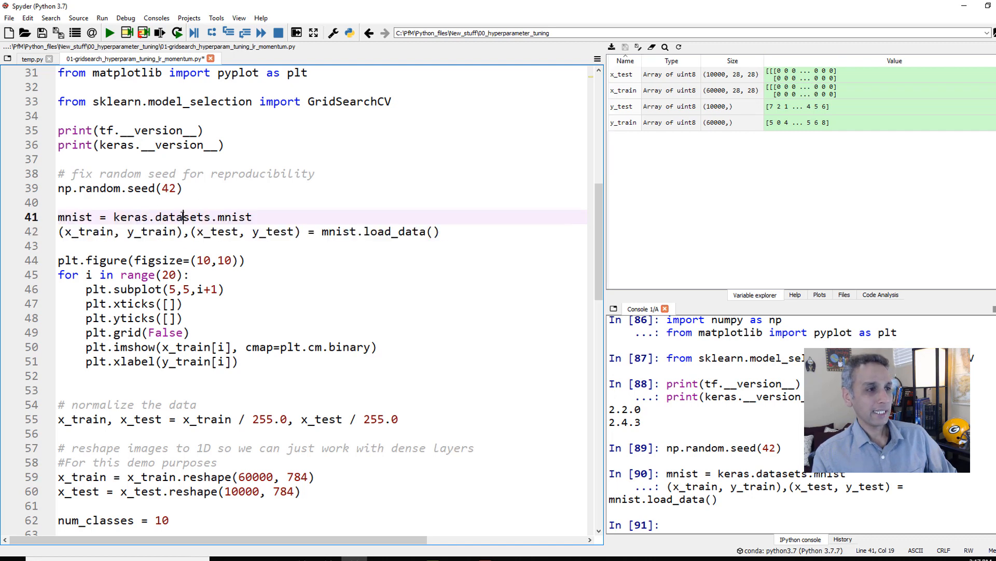
pyautogui.doubleClick(182, 217)
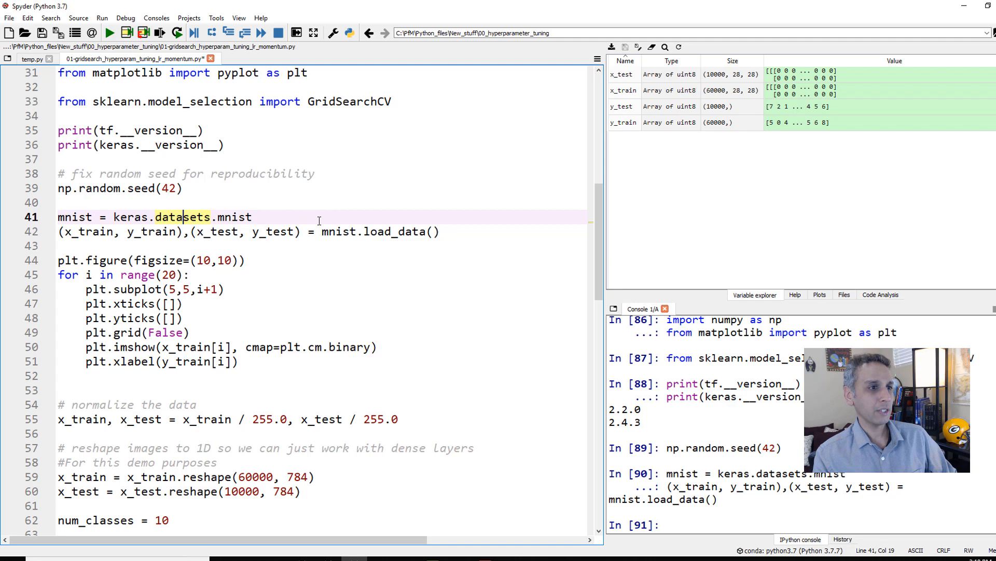
pyautogui.click(157, 232)
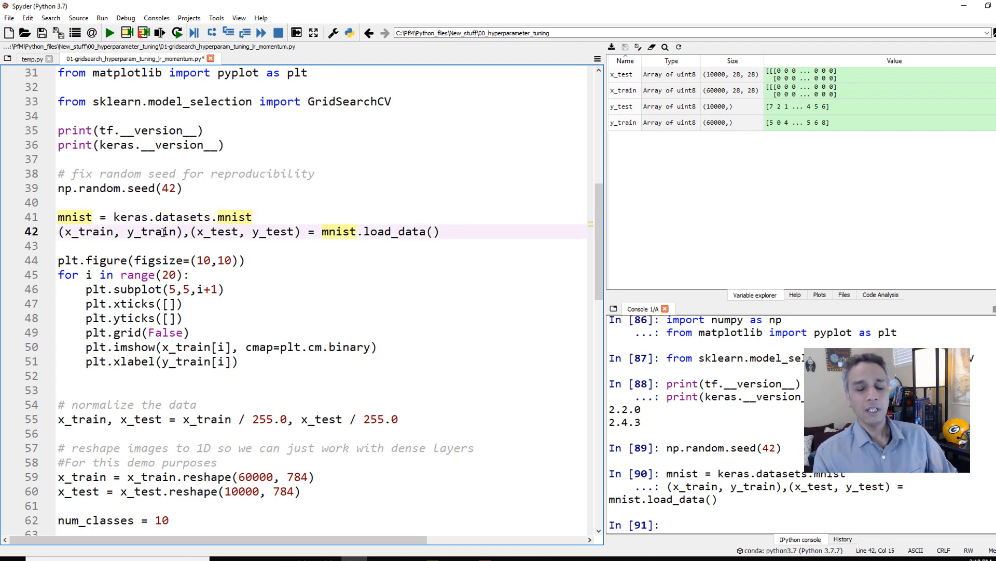
pyautogui.doubleClick(152, 231)
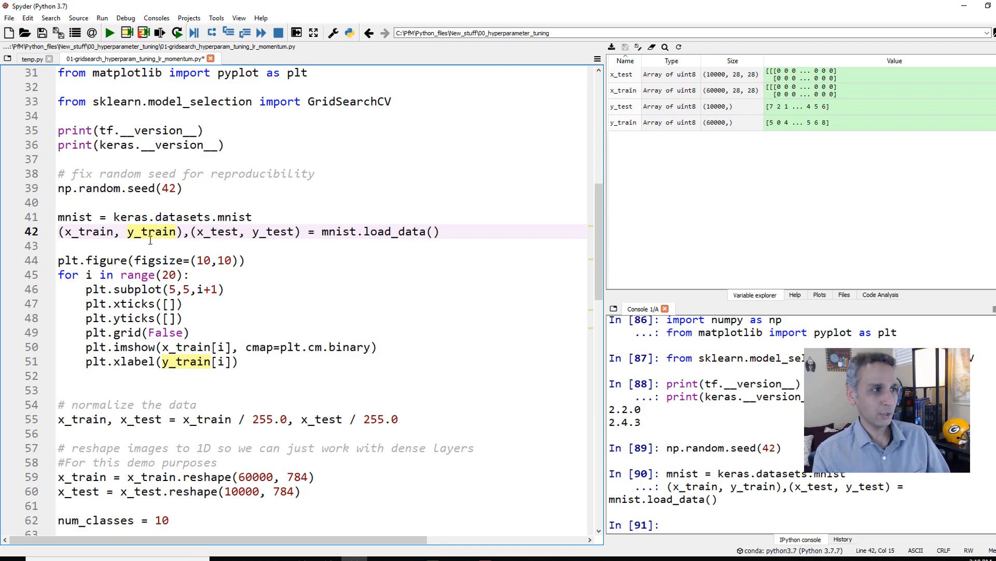
pyautogui.moveTo(544, 178)
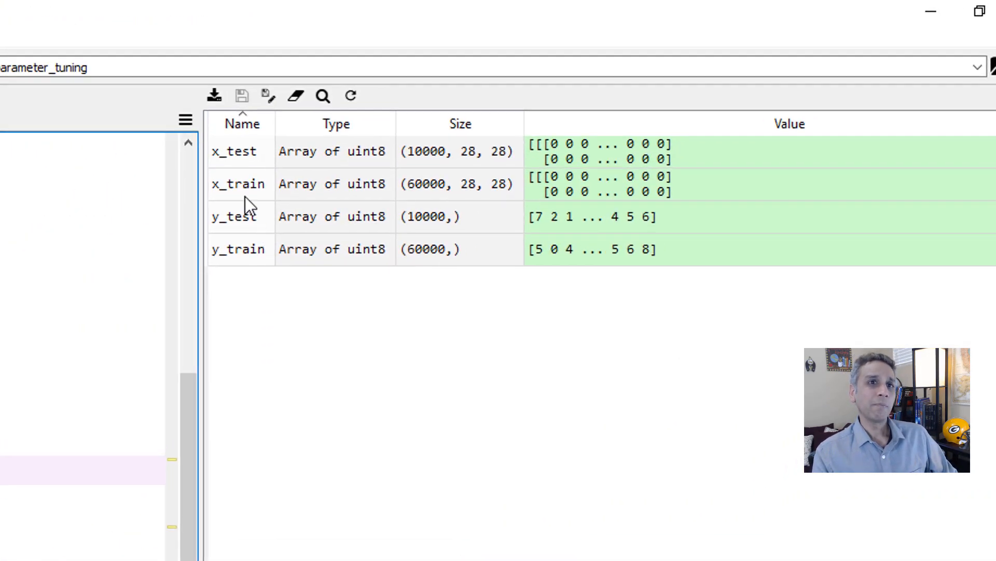
pyautogui.moveTo(426, 195)
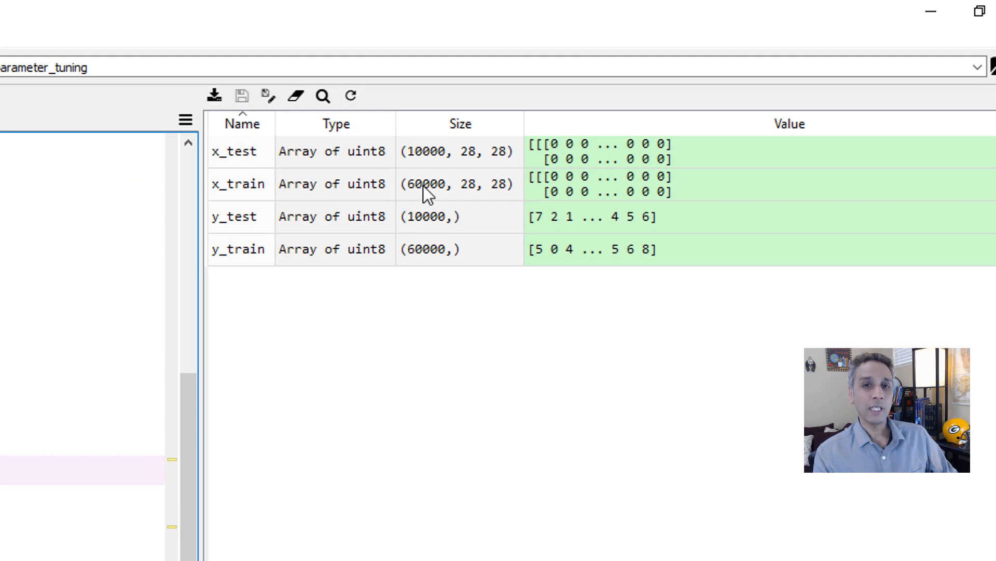
pyautogui.moveTo(501, 194)
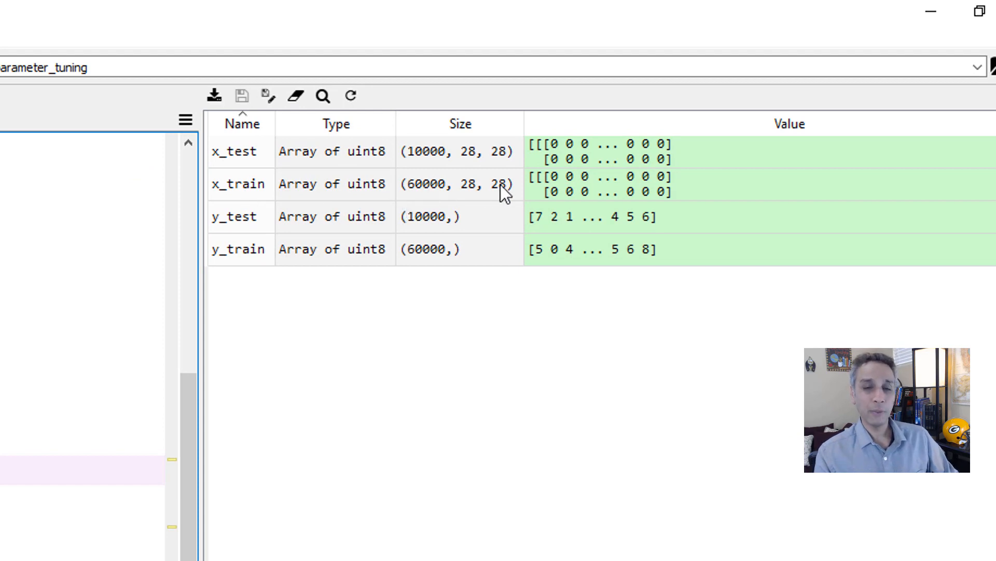
pyautogui.moveTo(359, 161)
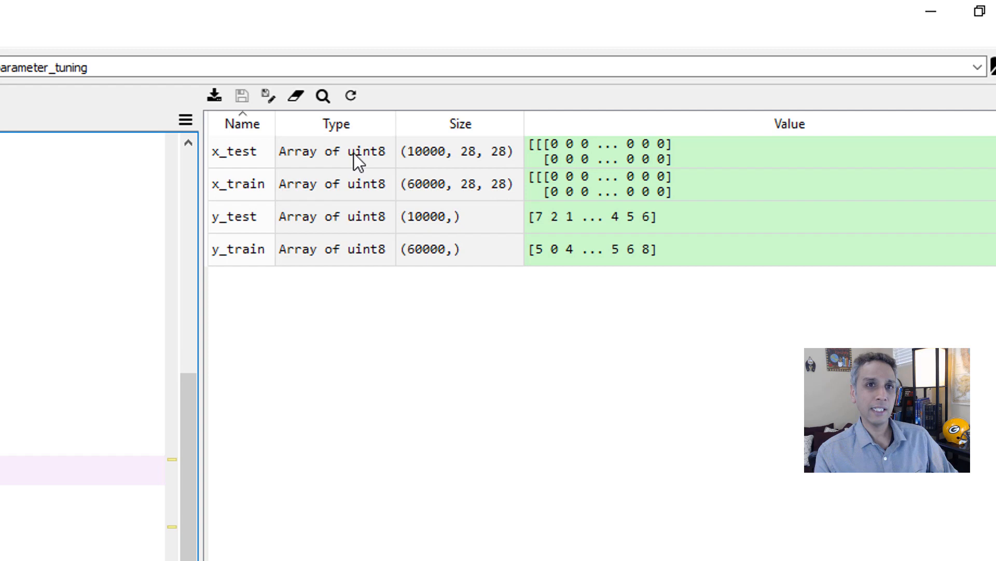
pyautogui.moveTo(428, 195)
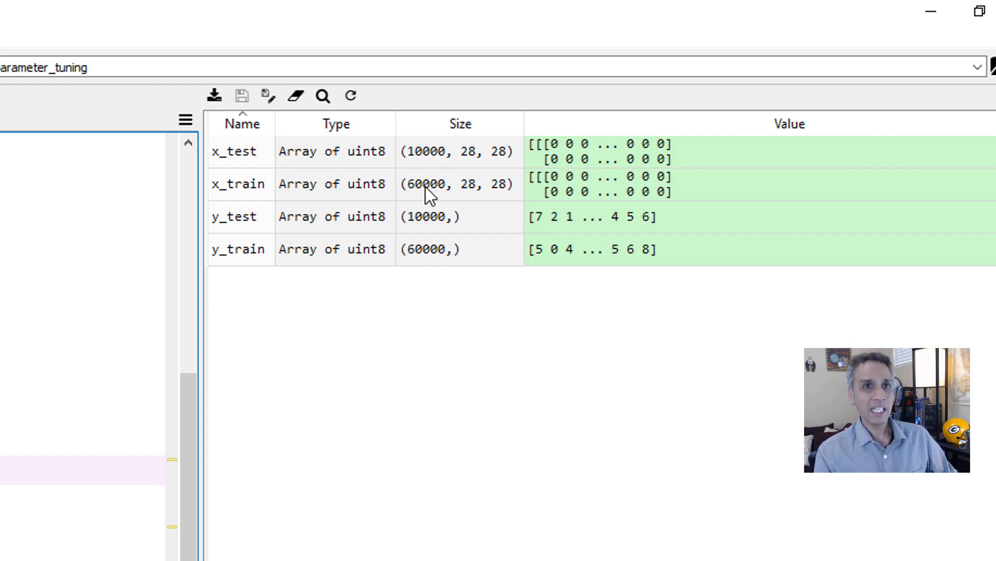
pyautogui.moveTo(19, 363)
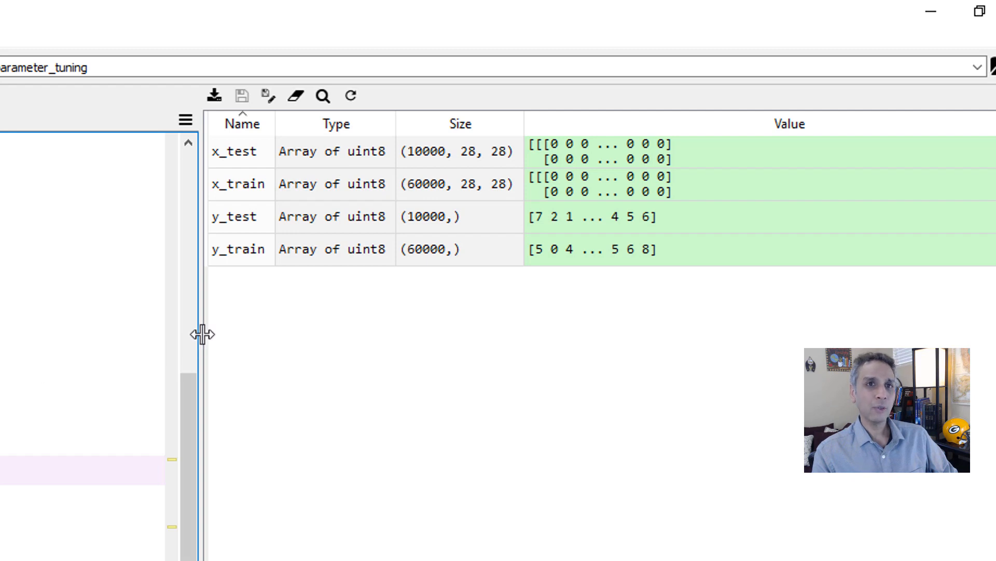
pyautogui.moveTo(441, 198)
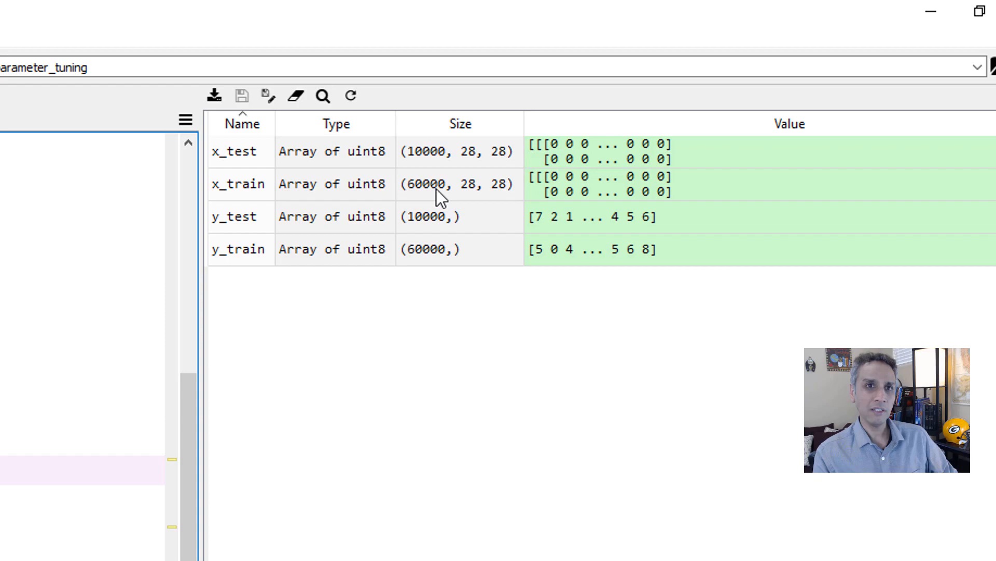
pyautogui.moveTo(426, 196)
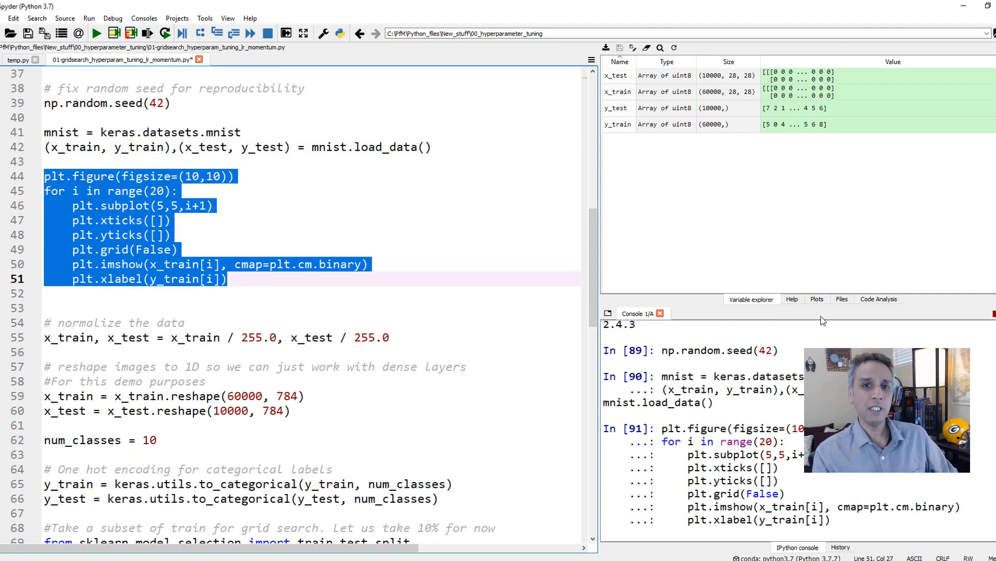
# - Show the Plots pane with the grid of the first 20 labelled MNIST digits
pyautogui.click(816, 299)
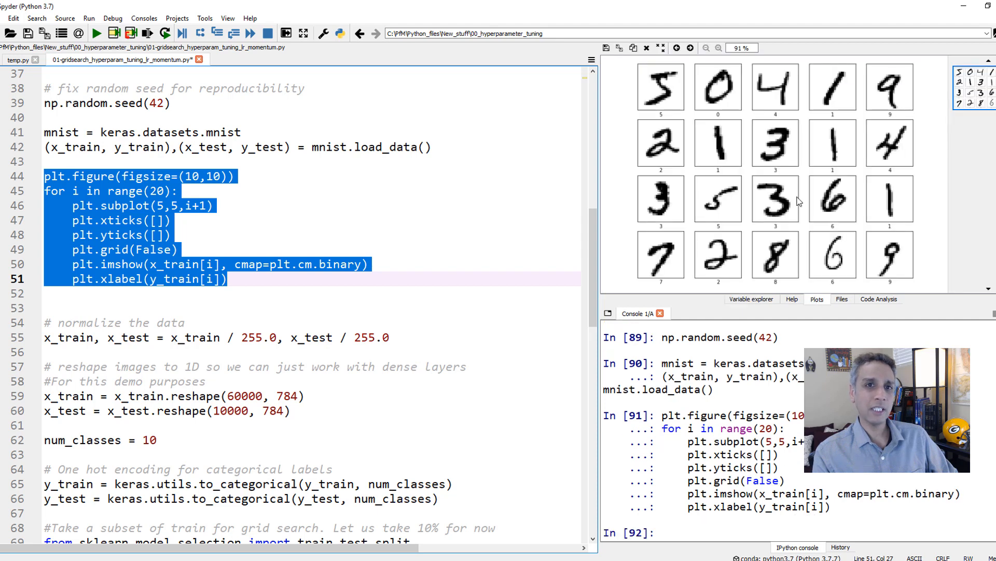
pyautogui.moveTo(812, 109)
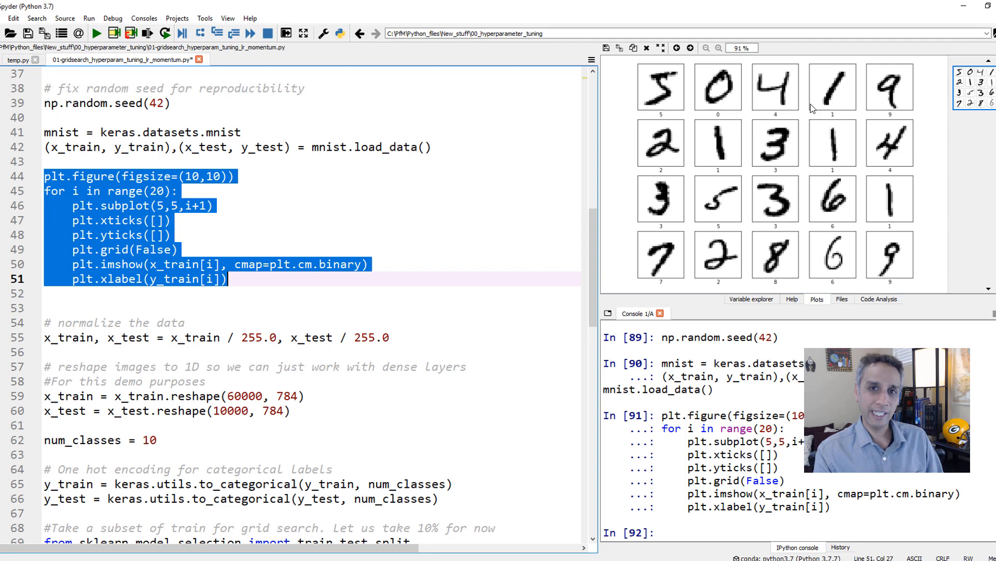
pyautogui.moveTo(727, 266)
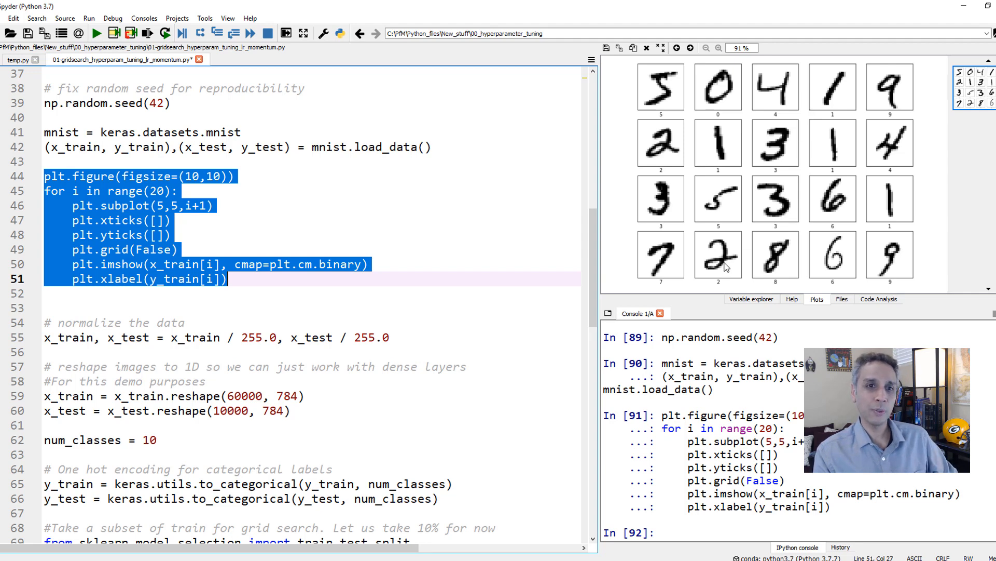
pyautogui.moveTo(816, 259)
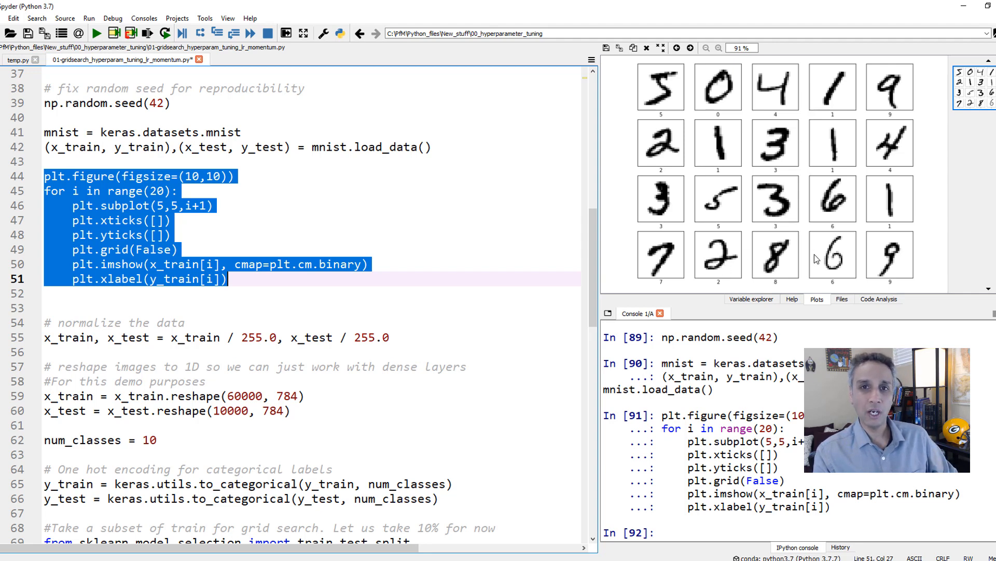
pyautogui.scroll(-3)
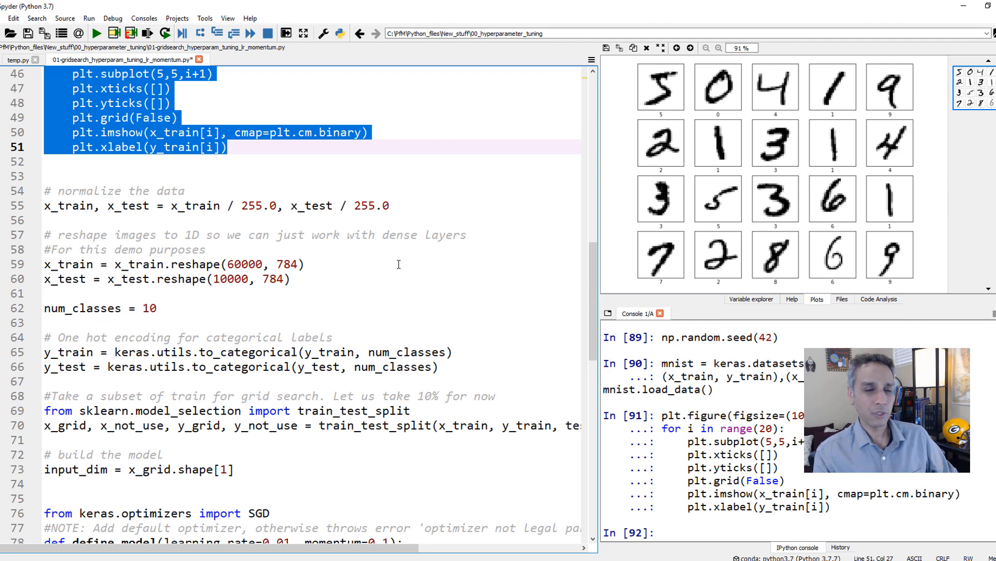
# - Run the x_train/x_test division by 255.0 to scale pixels to 0–1
pyautogui.click(751, 298)
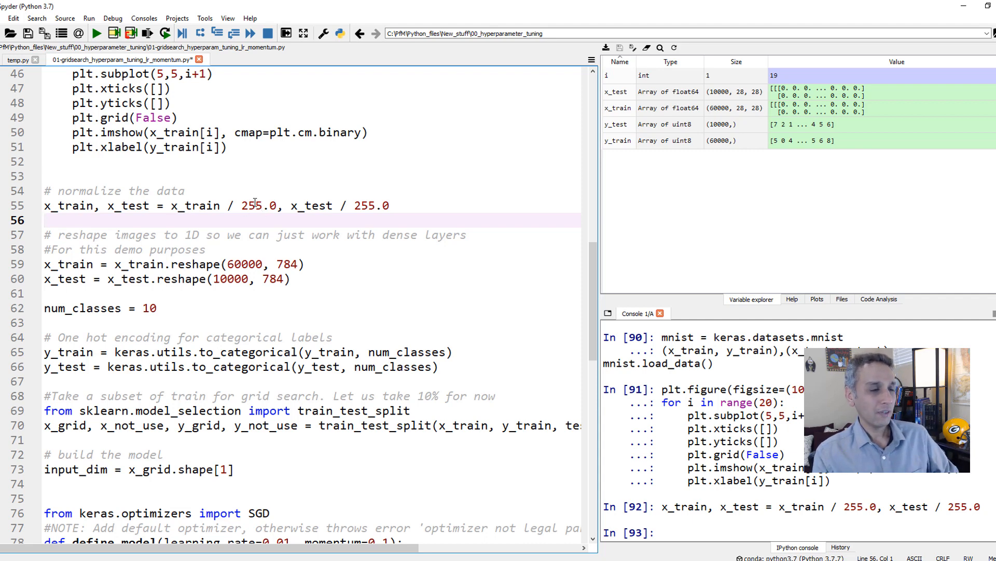
pyautogui.scroll(-3)
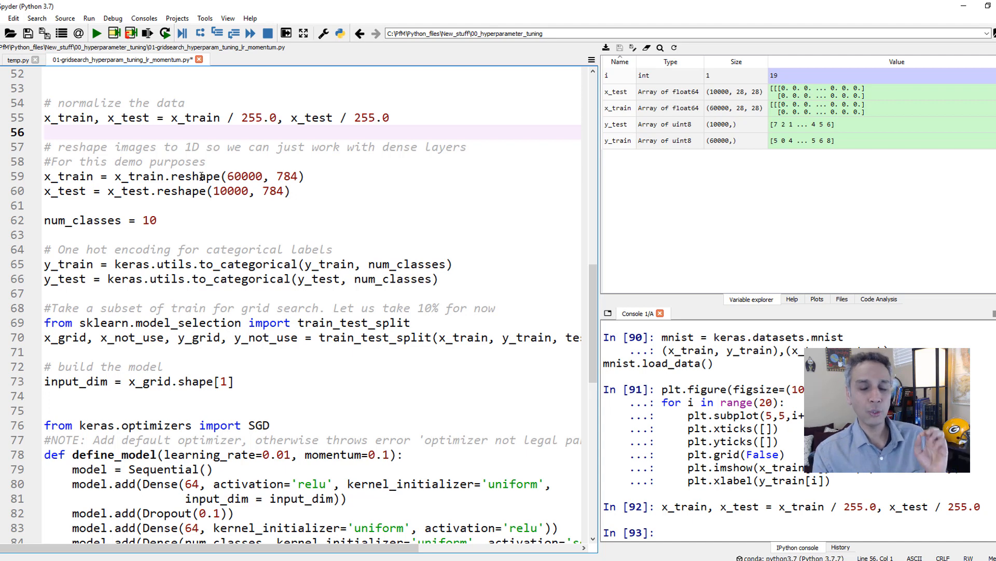
# - Select the reshape(…, 784) line that flattens the training images
pyautogui.click(200, 177)
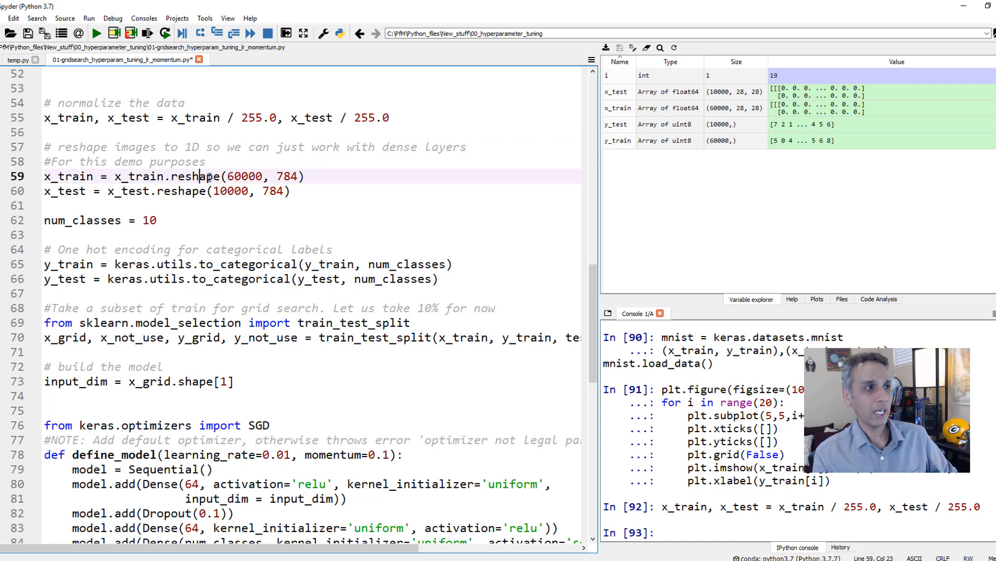
pyautogui.doubleClick(189, 176)
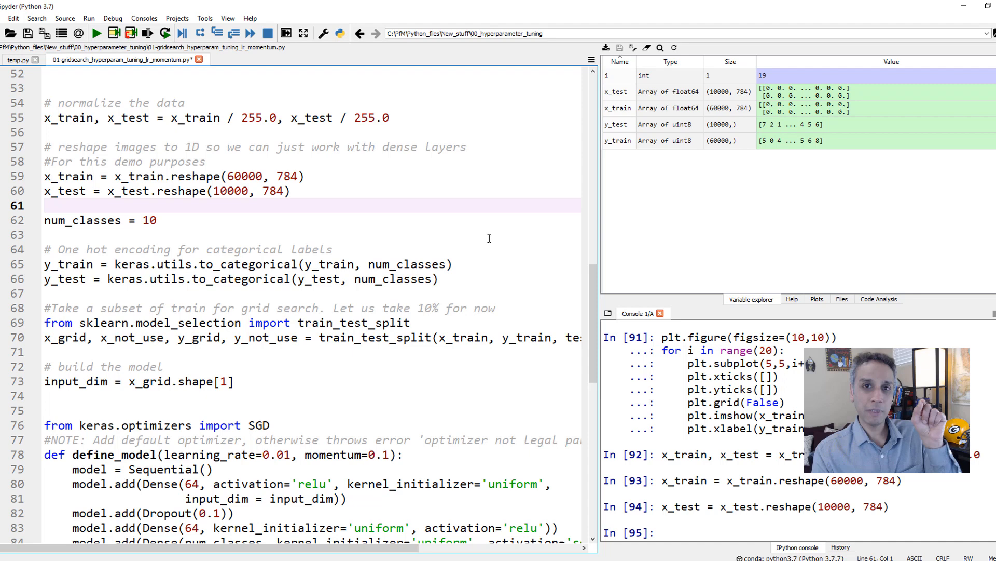
pyautogui.moveTo(481, 246)
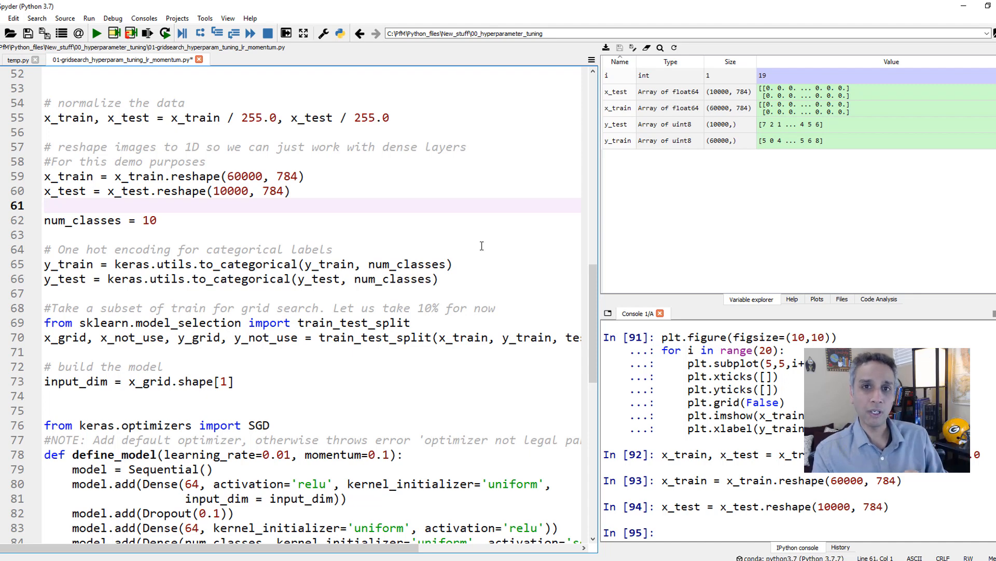
pyautogui.moveTo(480, 243)
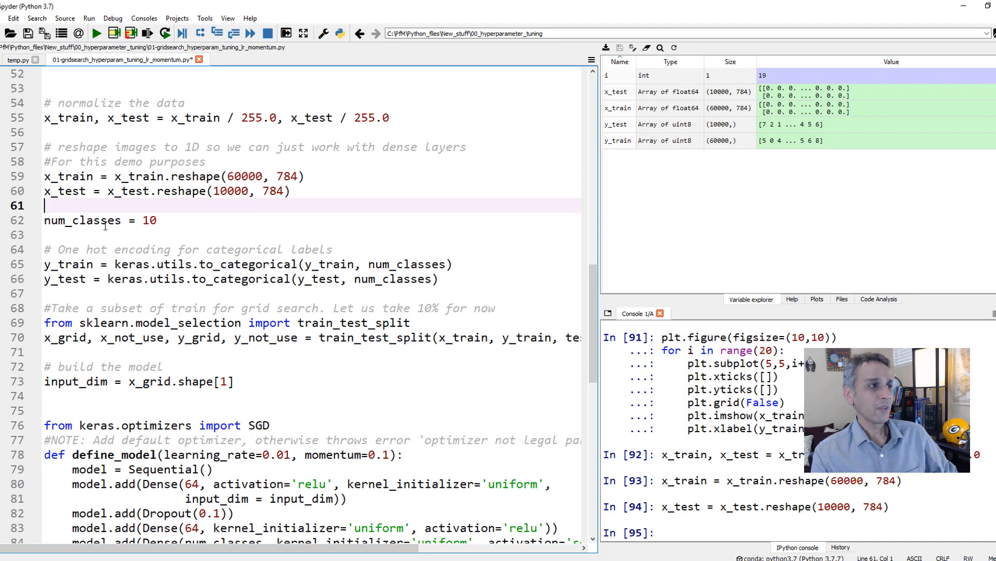
# - Highlight num_classes = 10 and inspect the y_train labels in the Variable explorer
pyautogui.click(98, 220)
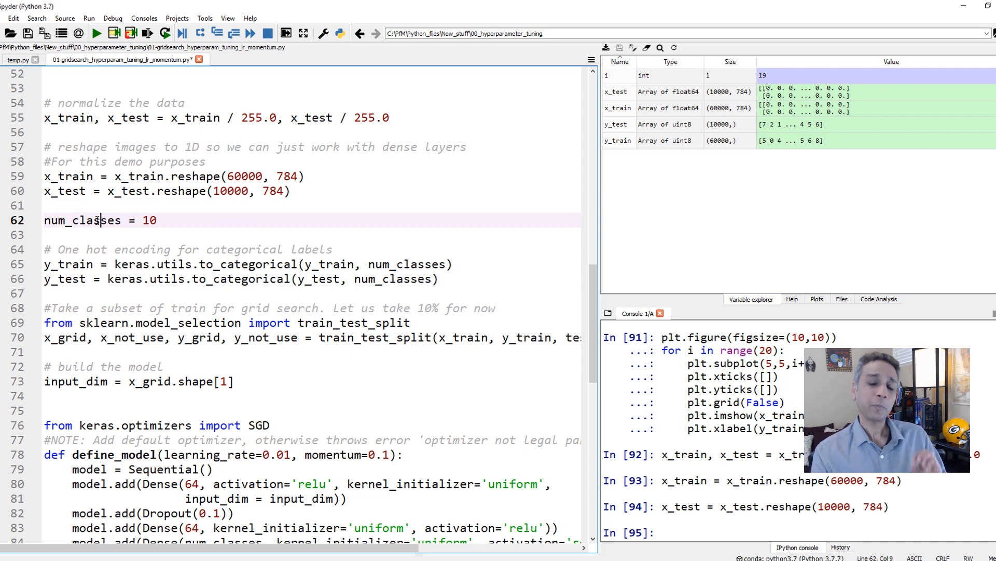
pyautogui.doubleClick(82, 220)
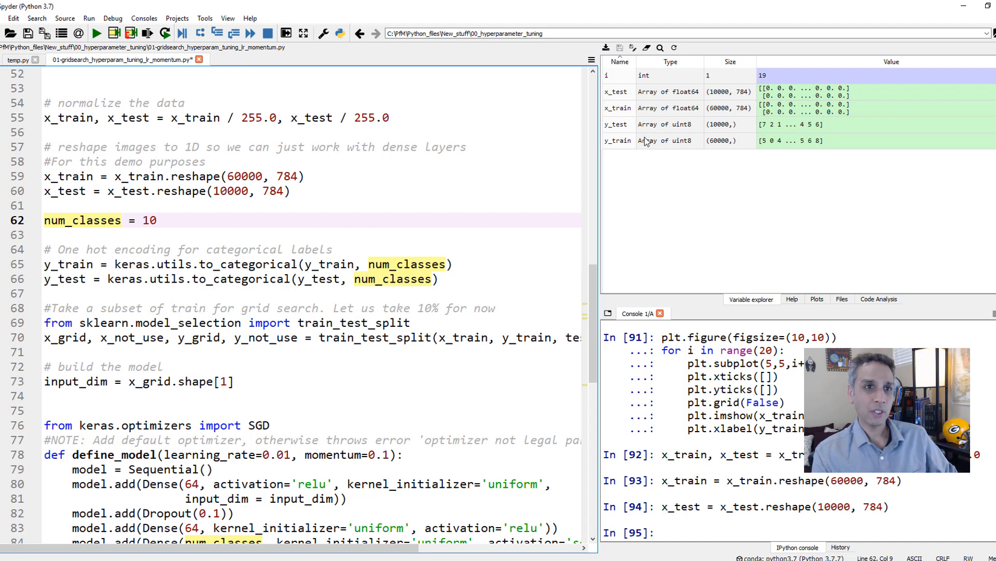
pyautogui.doubleClick(616, 140)
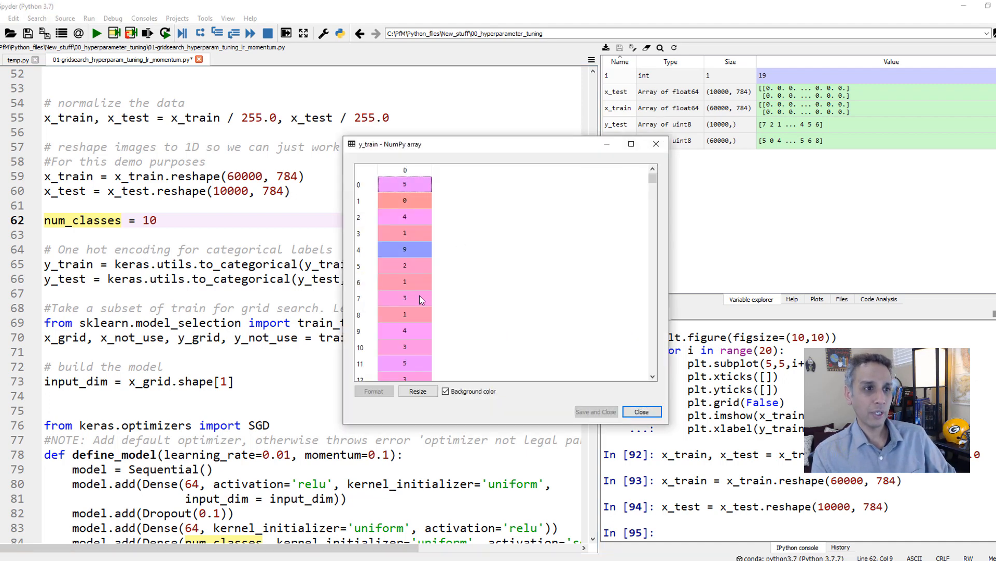
pyautogui.click(641, 411)
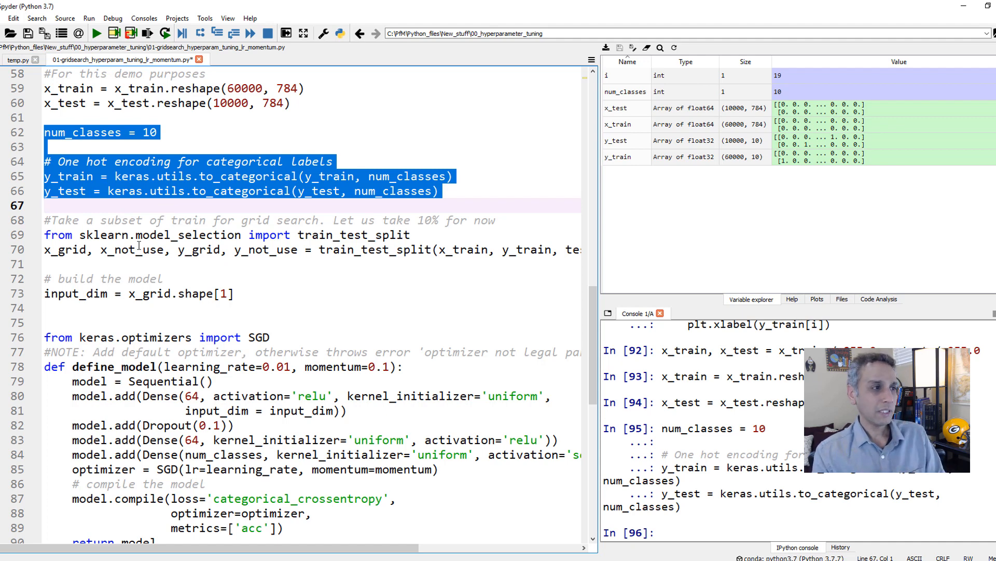
# - Run the train_test_split import and highlight where x_grid is used
pyautogui.click(129, 235)
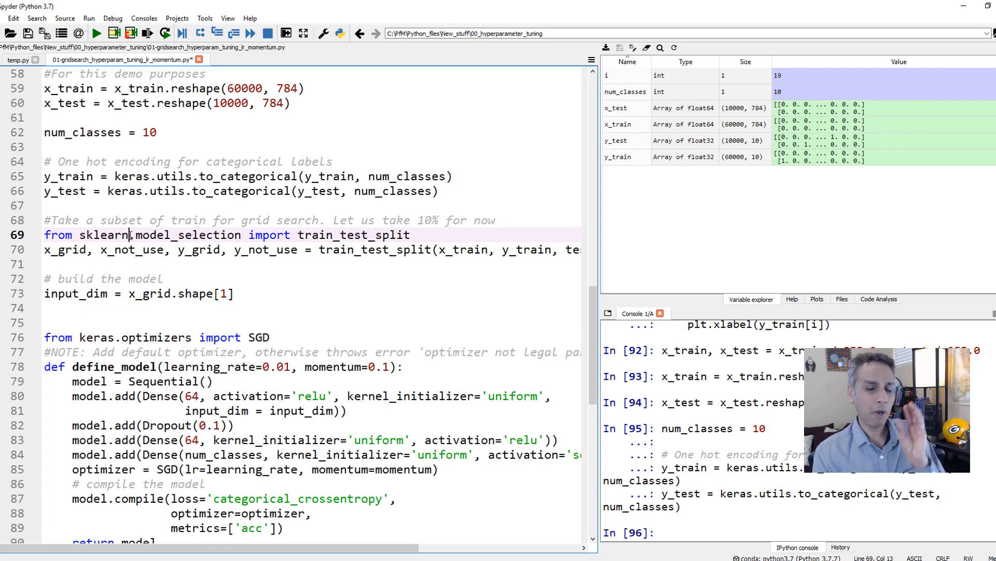
pyautogui.moveTo(146, 34)
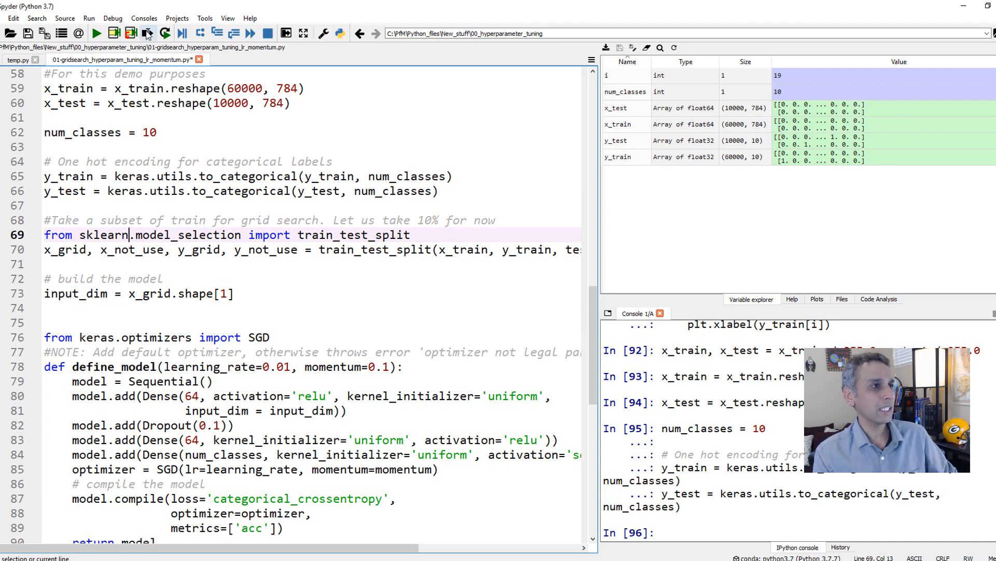
pyautogui.click(145, 33)
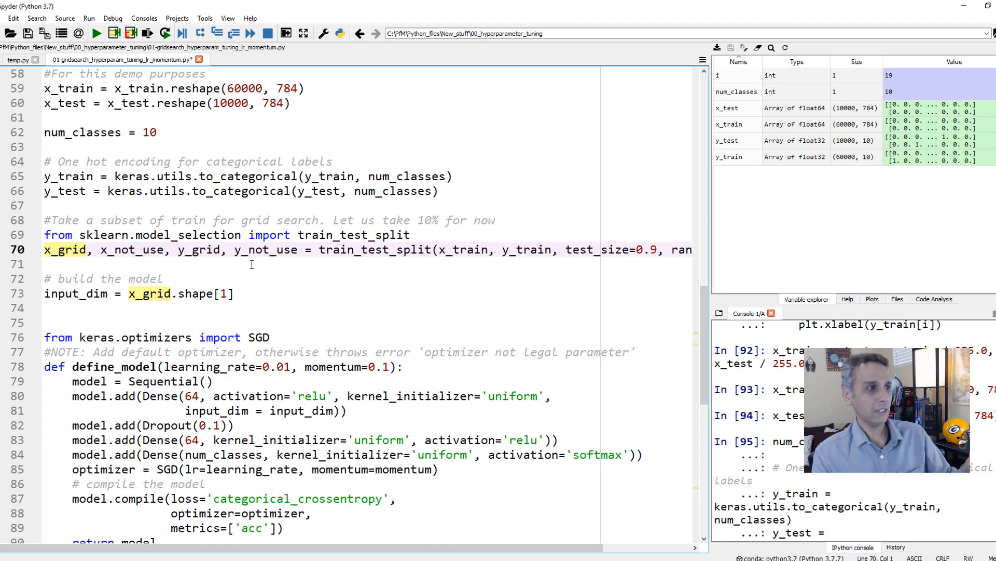
pyautogui.doubleClick(132, 249)
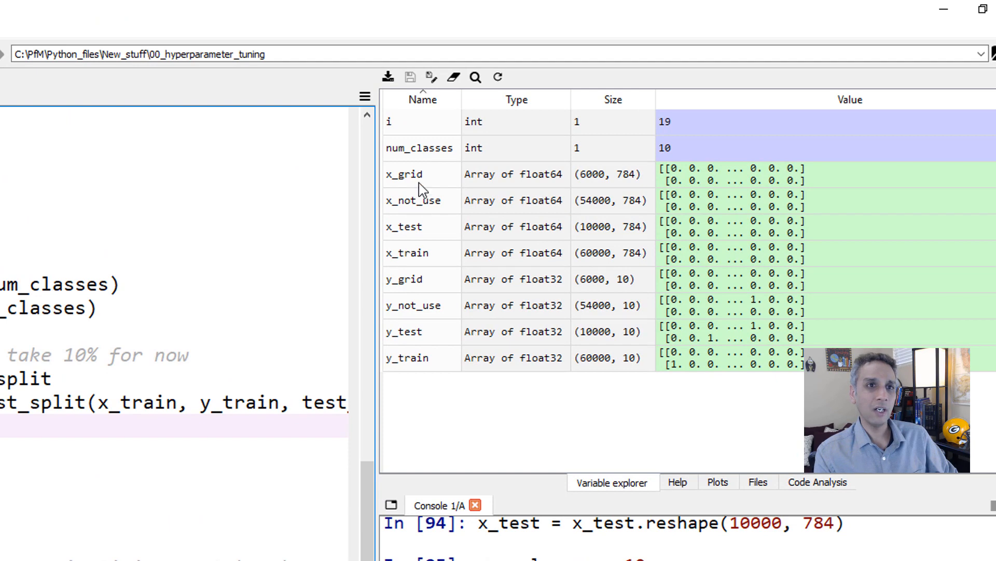
pyautogui.moveTo(635, 189)
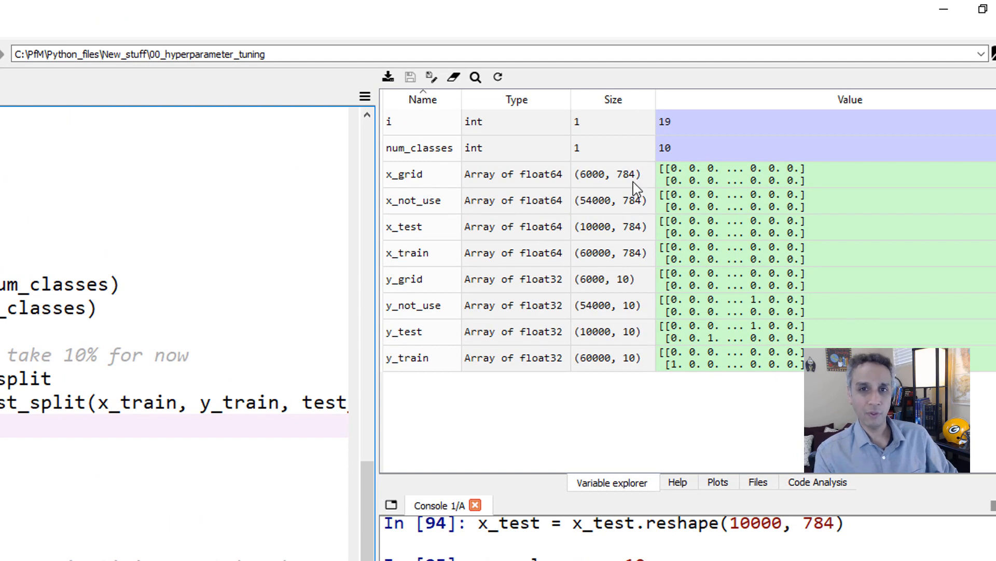
pyautogui.moveTo(635, 189)
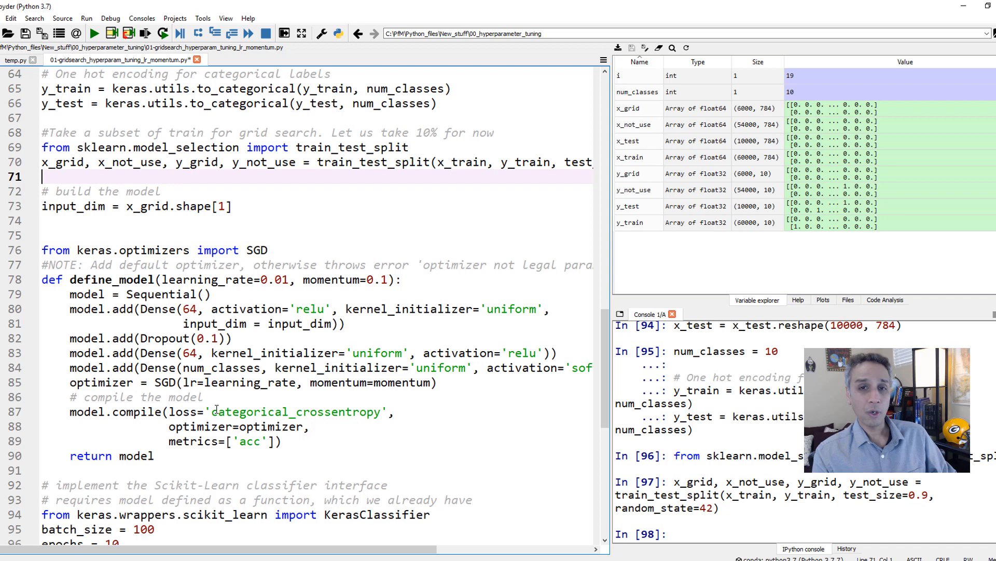
# - Review define_model's input dimension, first Dense layer, num_classes output and SGD optimizer lines
pyautogui.click(132, 205)
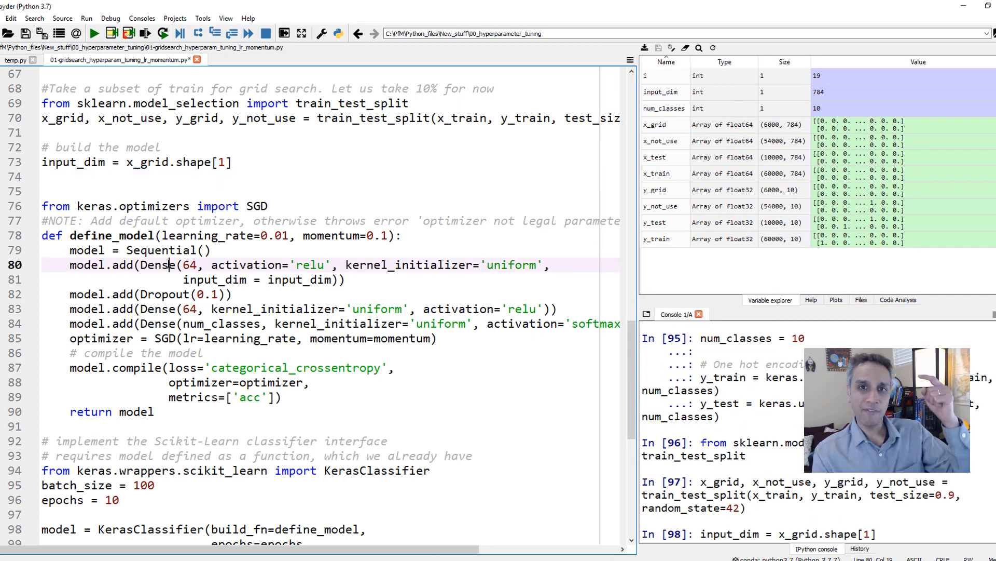
pyautogui.doubleClick(156, 264)
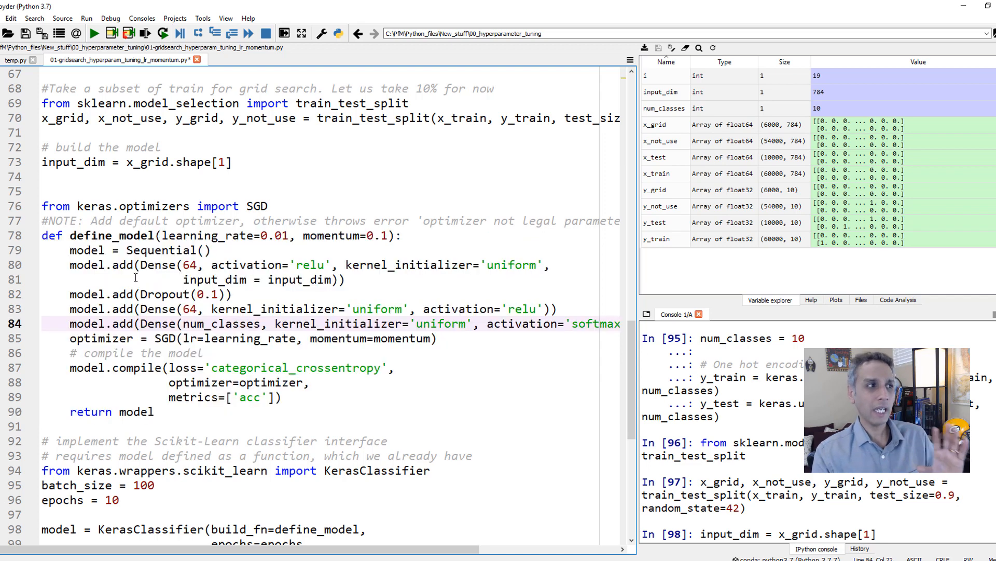
pyautogui.doubleClick(221, 324)
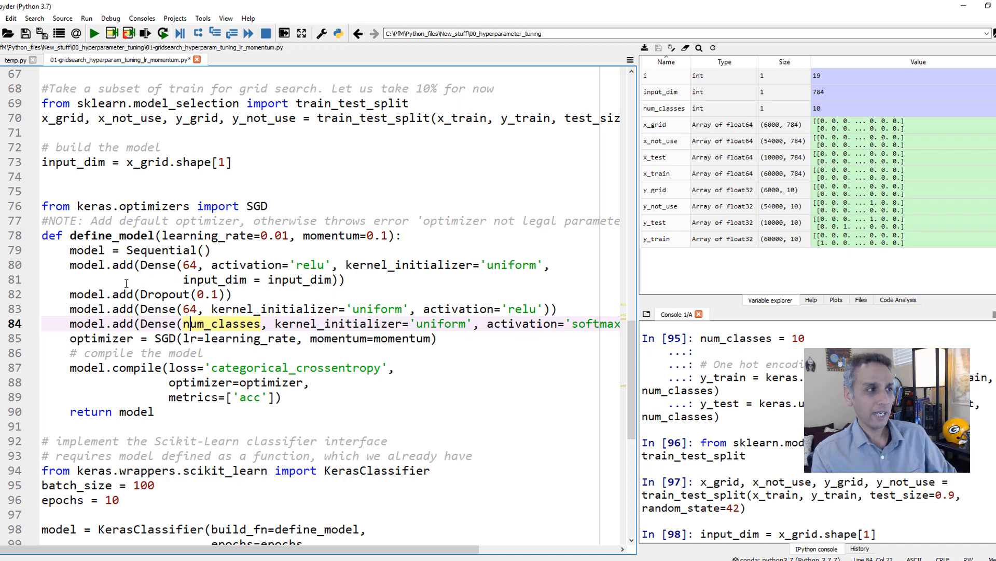
pyautogui.moveTo(147, 324)
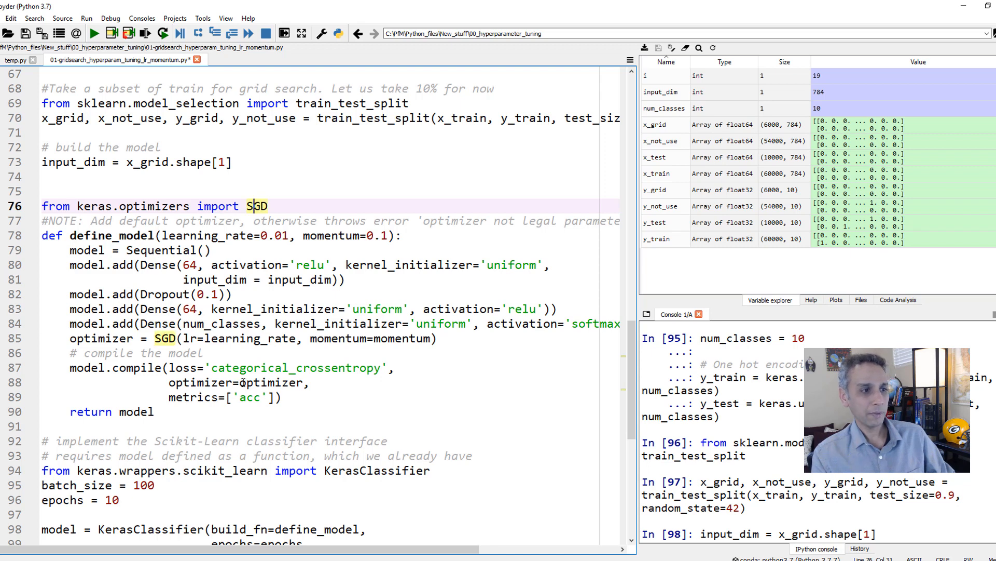
pyautogui.doubleClick(267, 382)
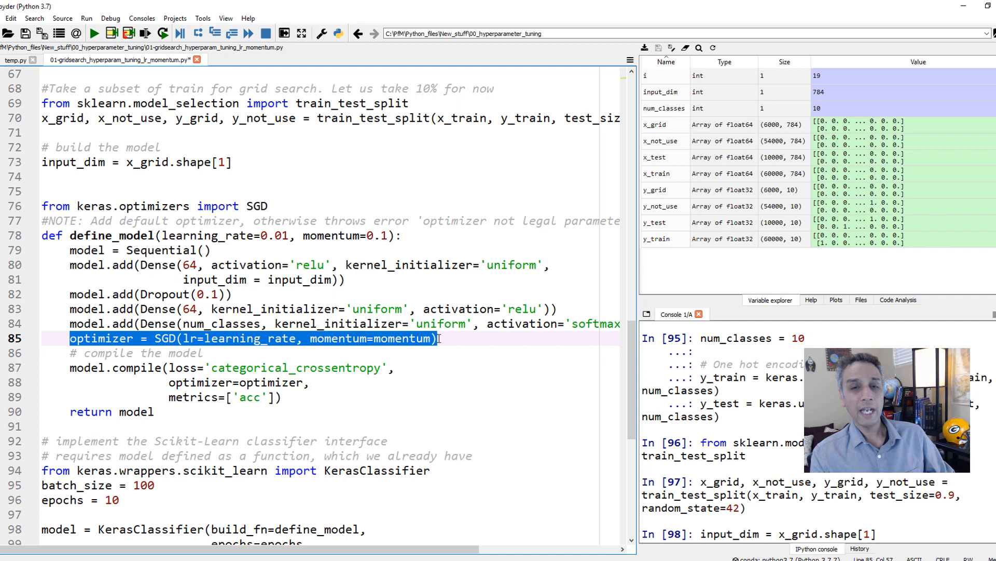
# - Point out the momentum argument, then select the define_model block from its signature to run it
pyautogui.click(302, 339)
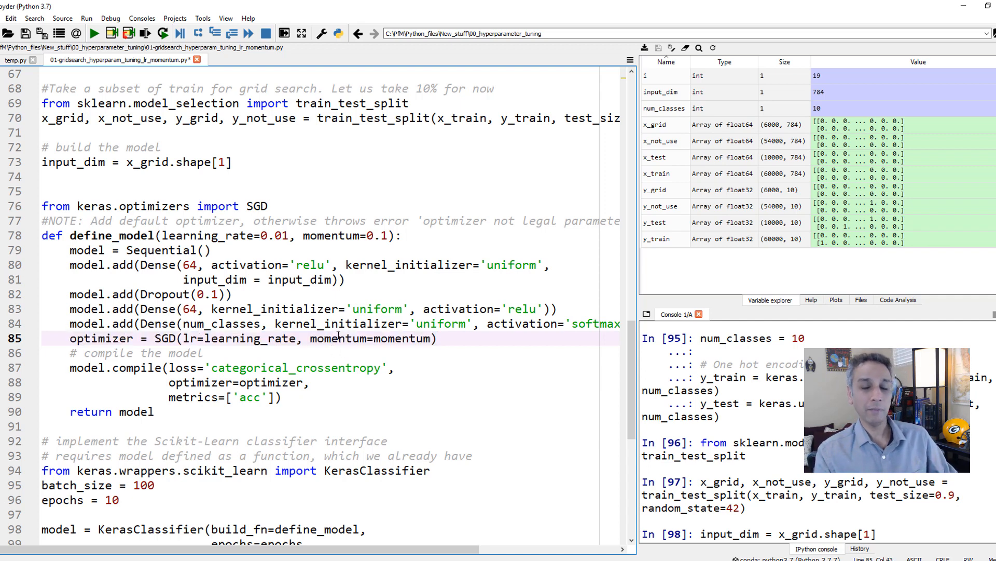
pyautogui.doubleClick(341, 339)
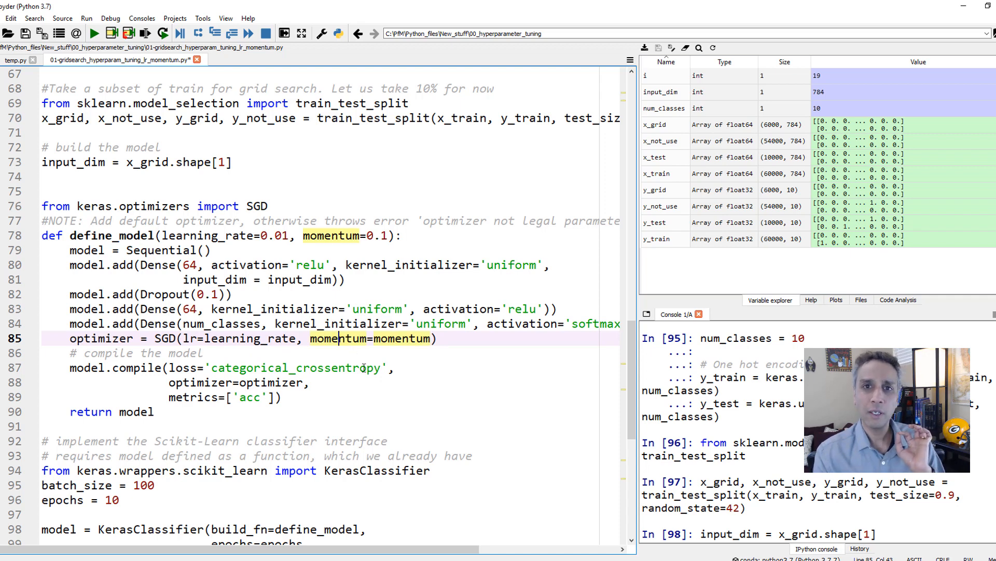
pyautogui.click(303, 236)
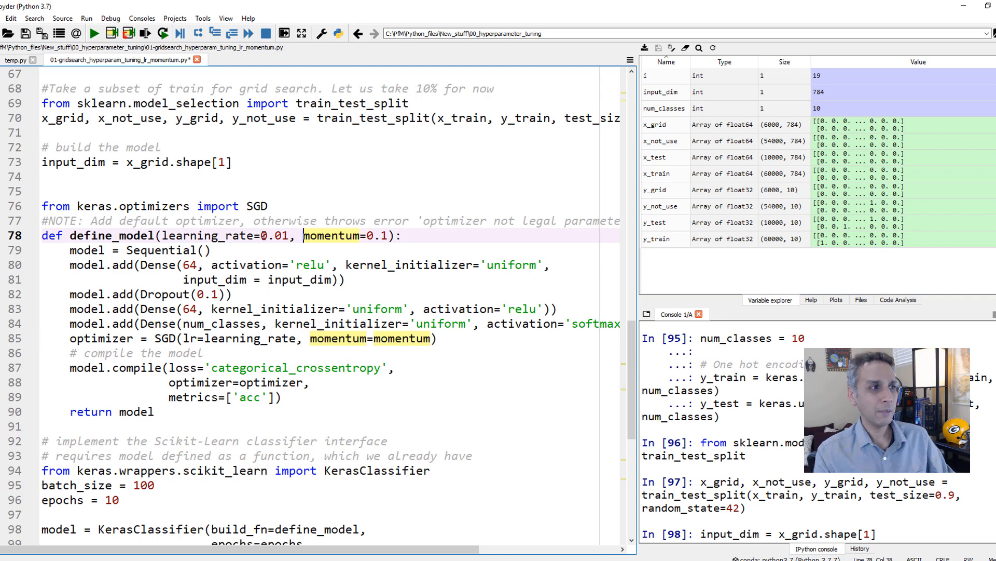
pyautogui.doubleClick(274, 236)
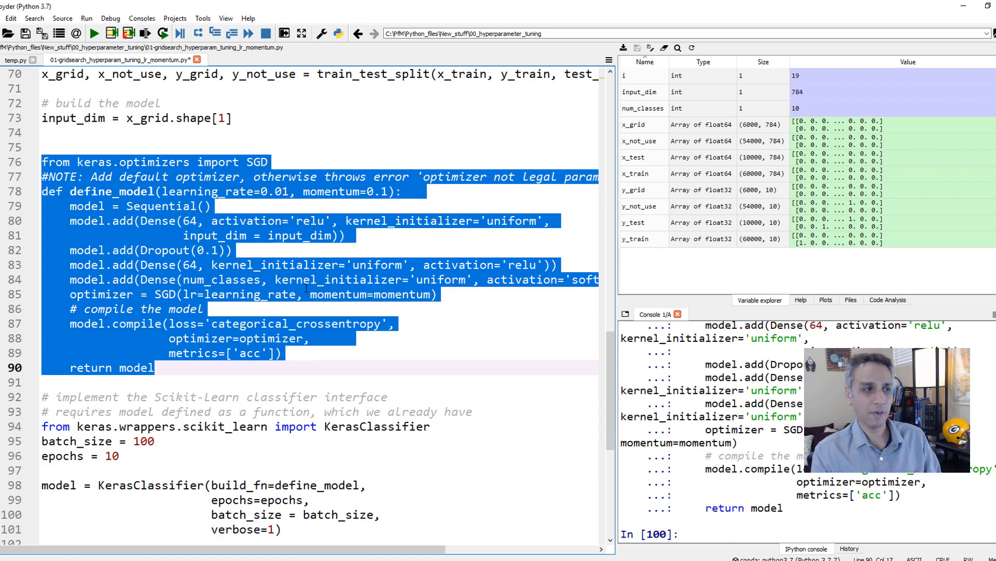
# - Review the KerasClassifier import from the scikit_learn wrapper module
pyautogui.scroll(-3)
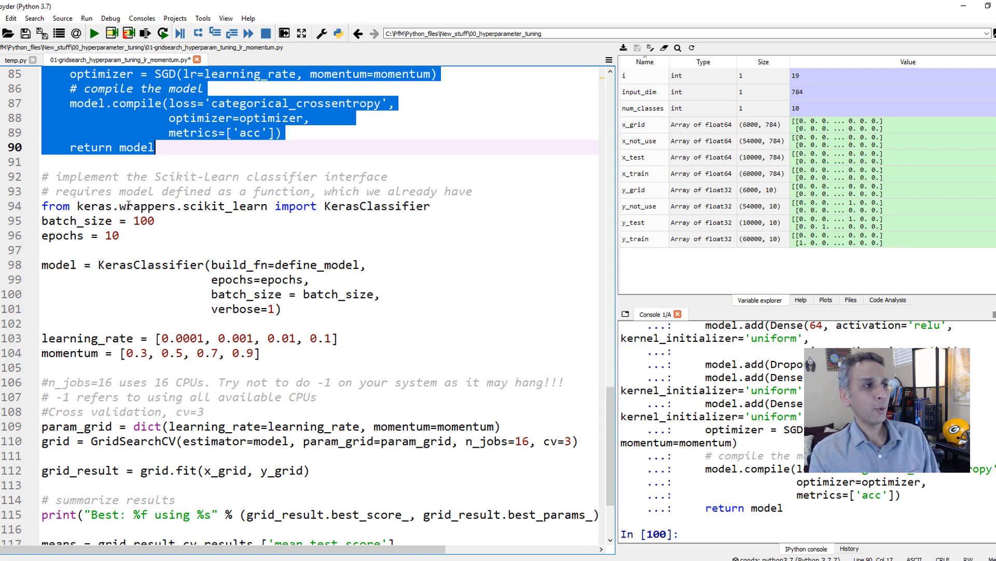
pyautogui.doubleClick(375, 206)
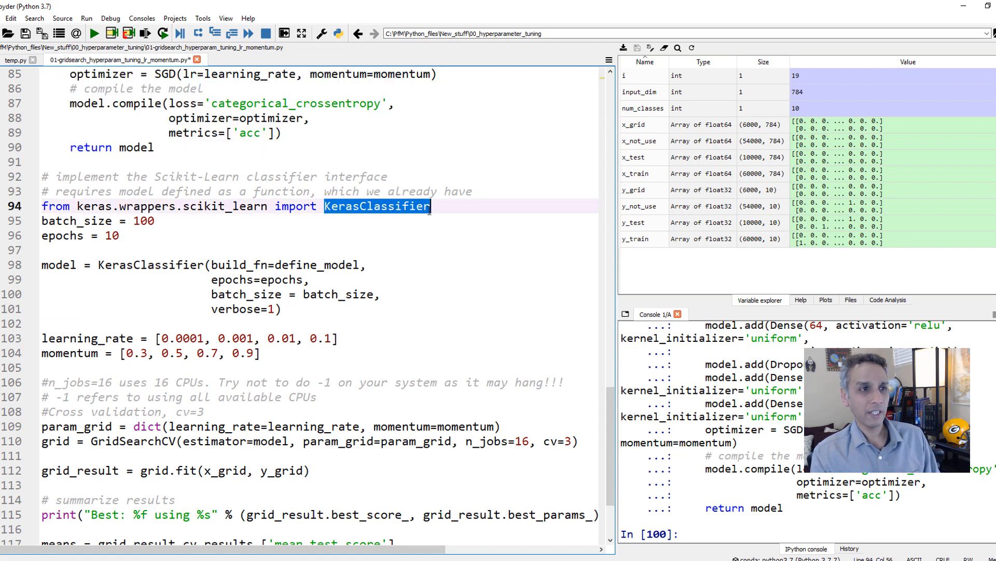
pyautogui.doubleClick(150, 265)
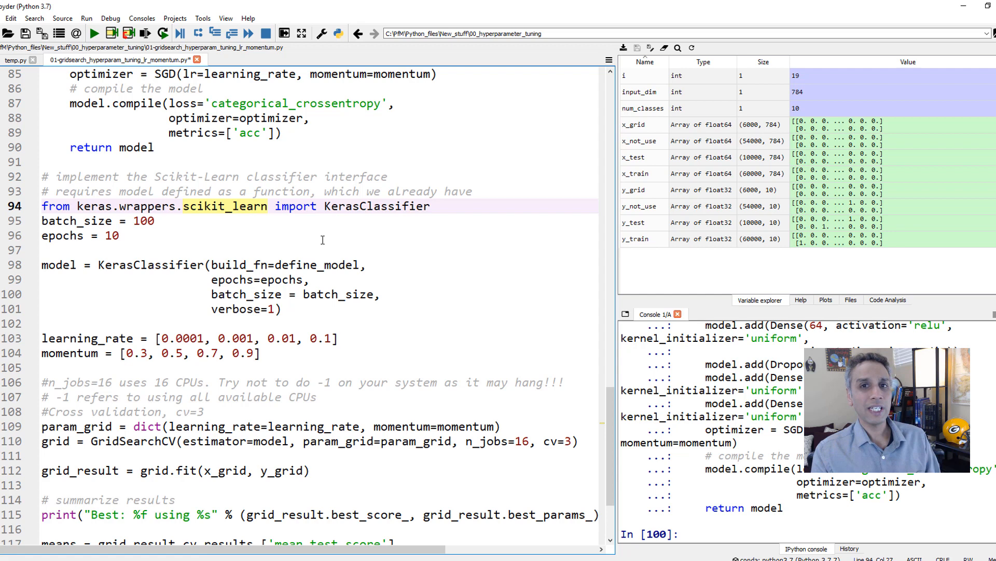
pyautogui.moveTo(329, 220)
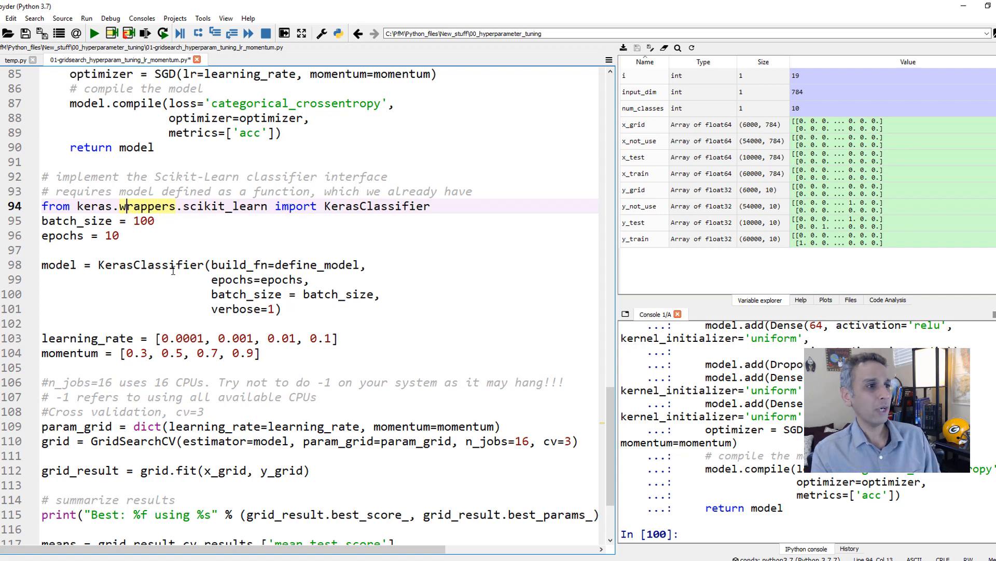
pyautogui.scroll(3)
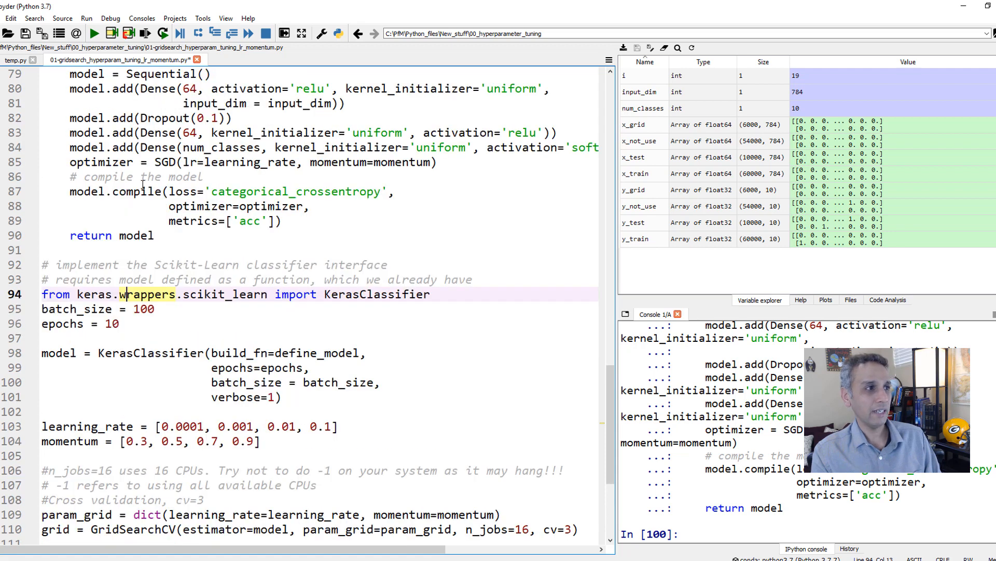
pyautogui.scroll(3)
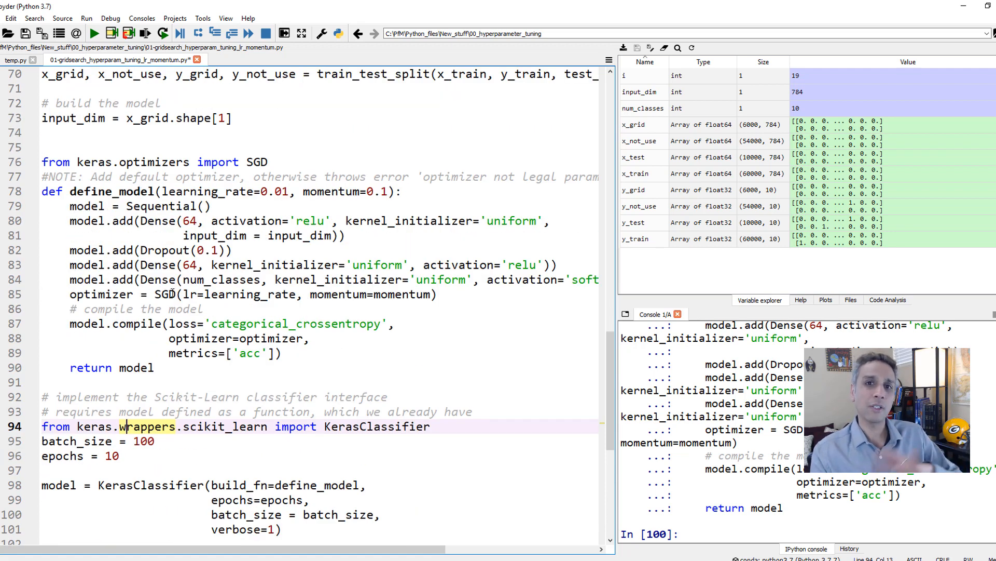
pyautogui.scroll(-3)
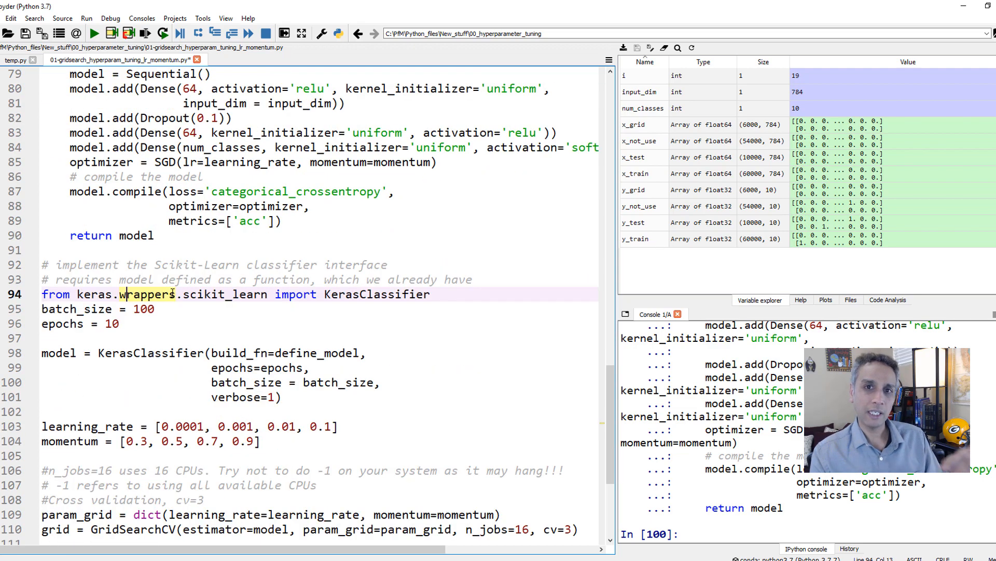
pyautogui.scroll(-3)
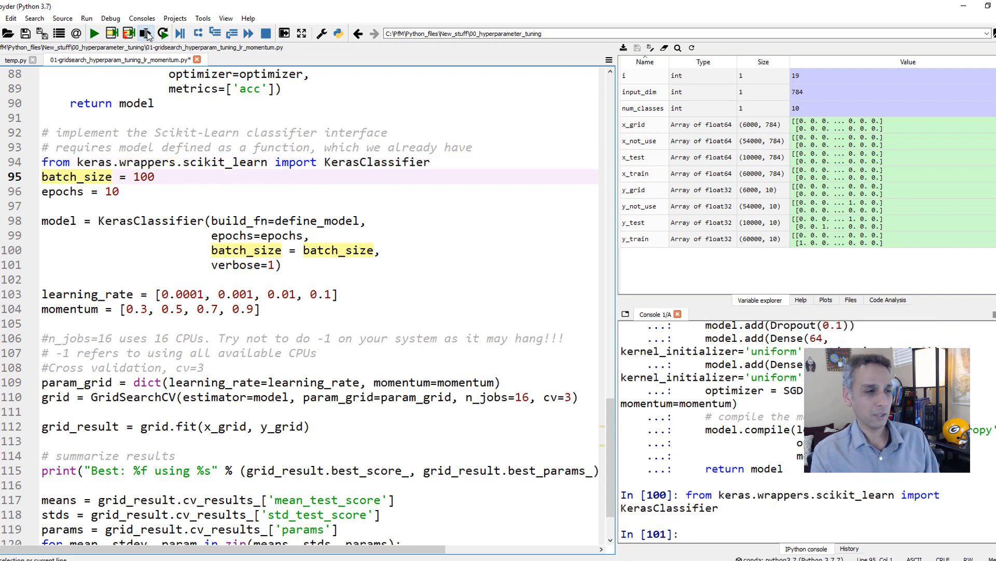
# - Run batch_size = 100 and epochs = 10, then review KerasClassifier with define_model as build function
pyautogui.click(145, 33)
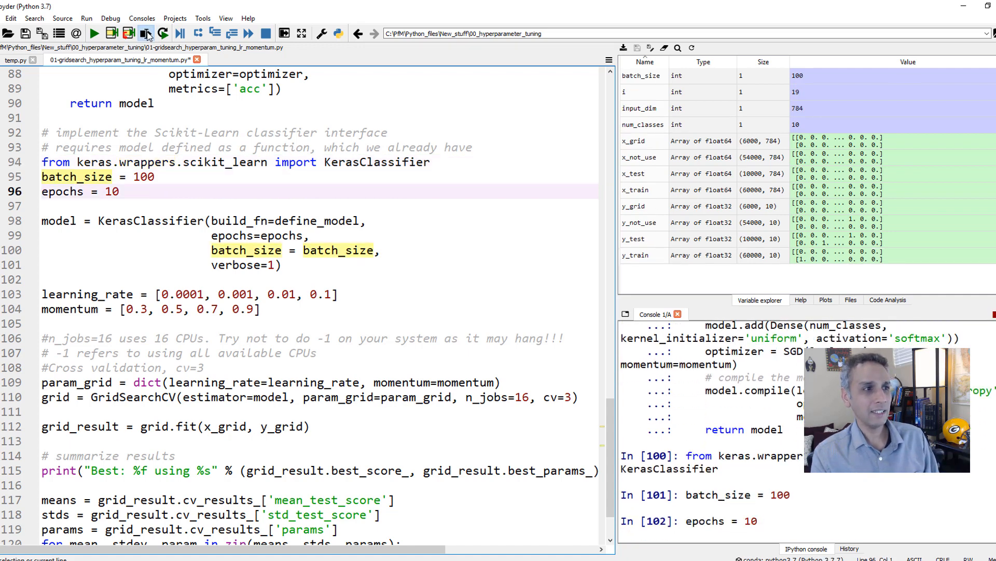
pyautogui.click(146, 33)
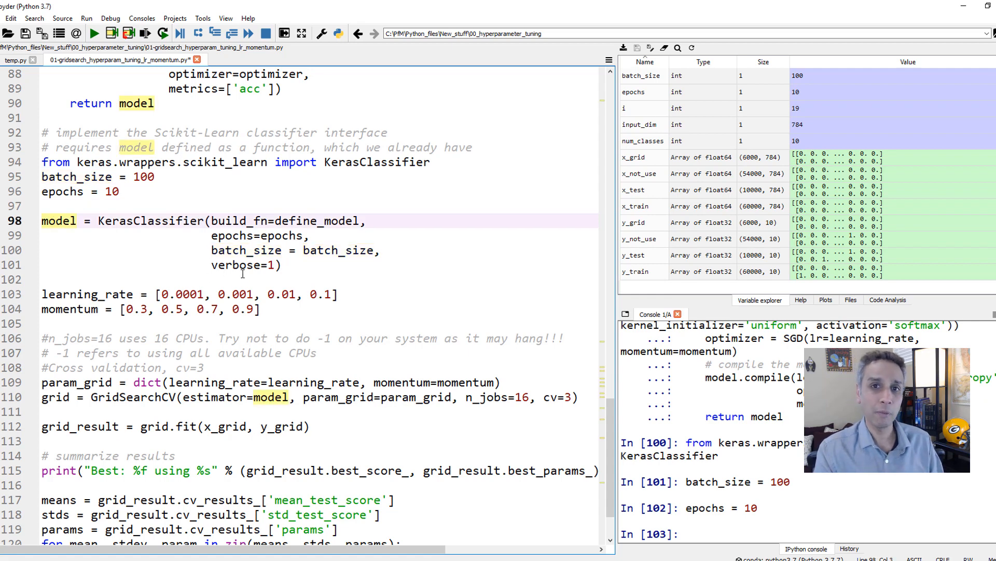
pyautogui.doubleClick(150, 220)
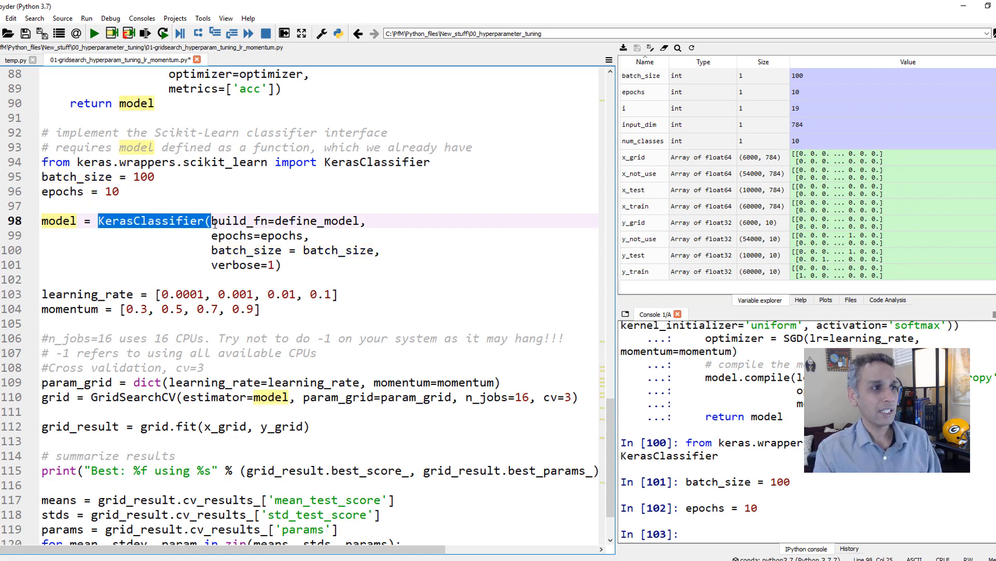
pyautogui.scroll(3)
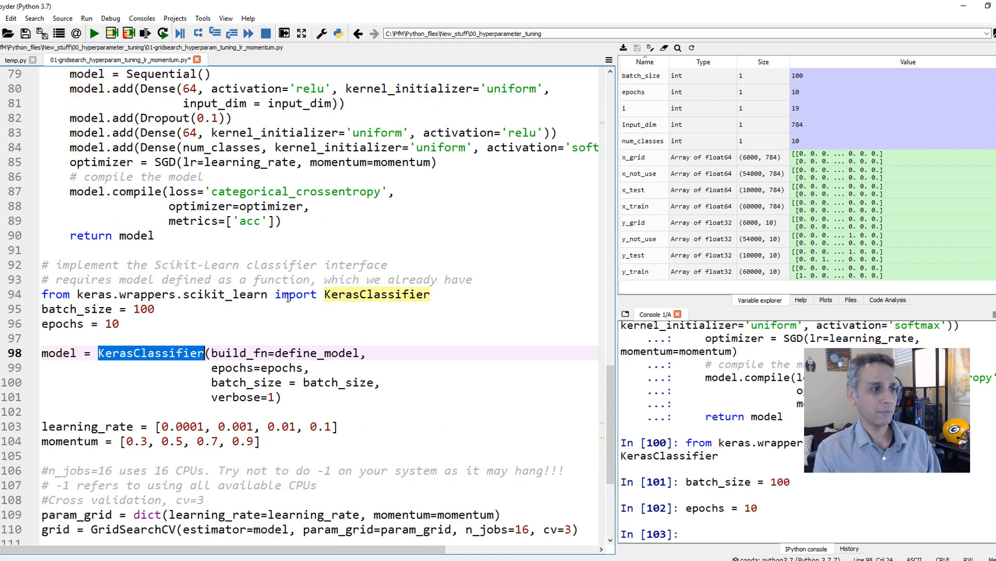
pyautogui.scroll(-3)
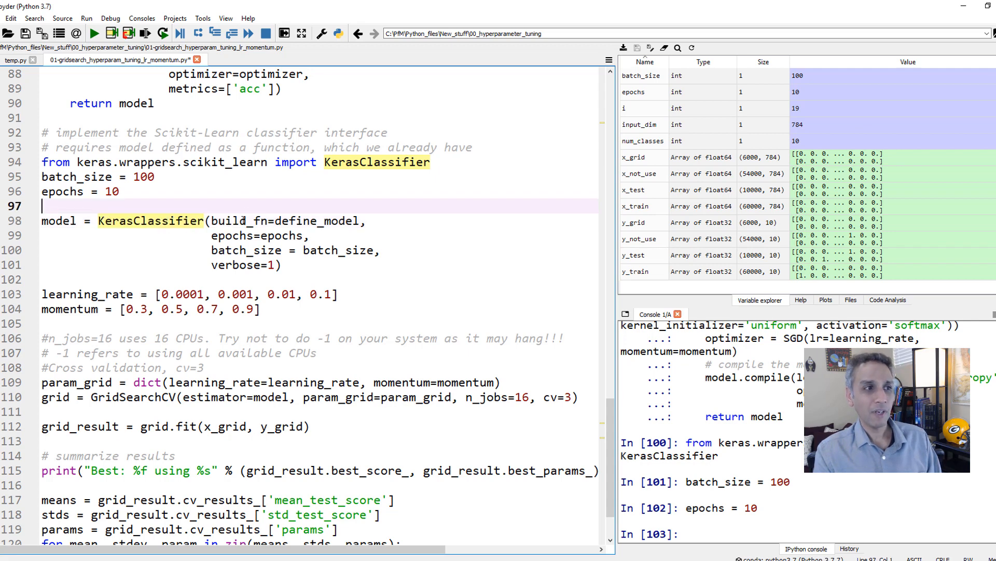
pyautogui.doubleClick(314, 220)
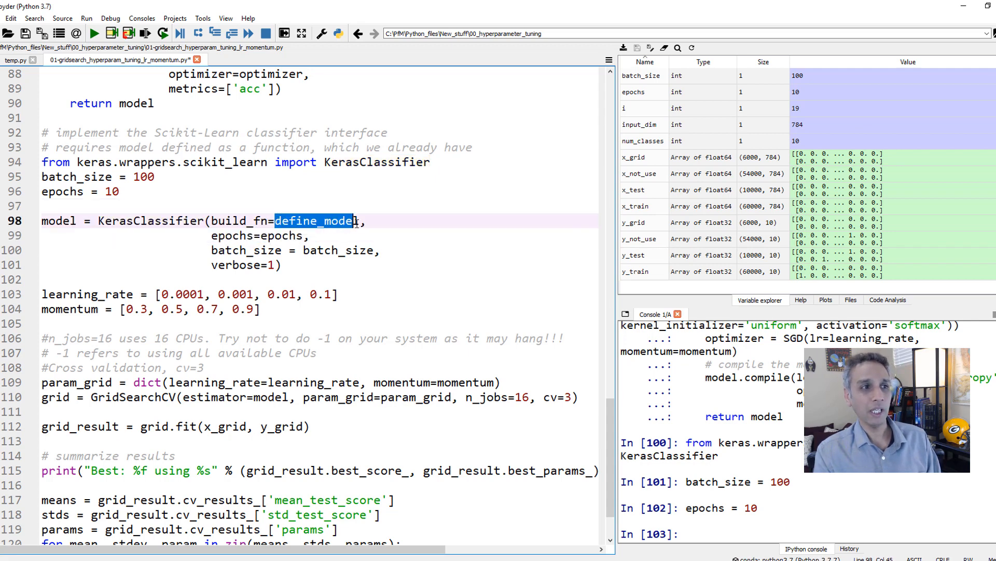
pyautogui.scroll(3)
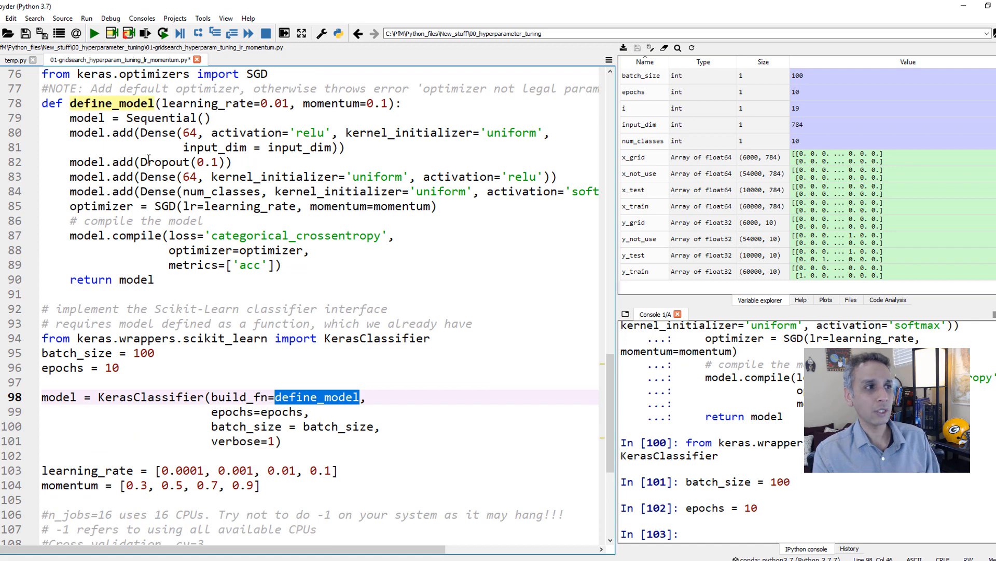
pyautogui.scroll(-3)
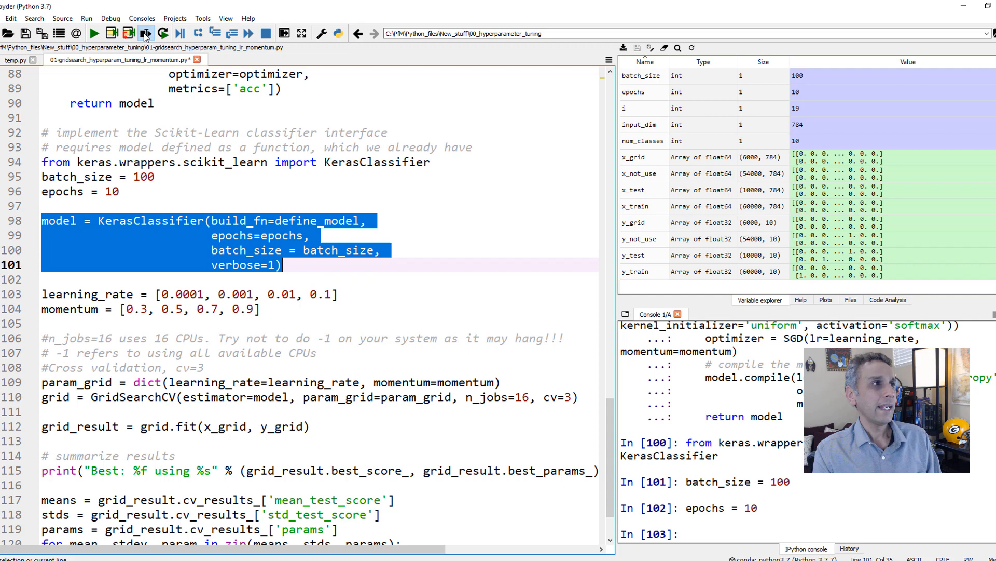
# - Run the KerasClassifier model wrapper and select the learning_rate and momentum candidate lists
pyautogui.click(146, 33)
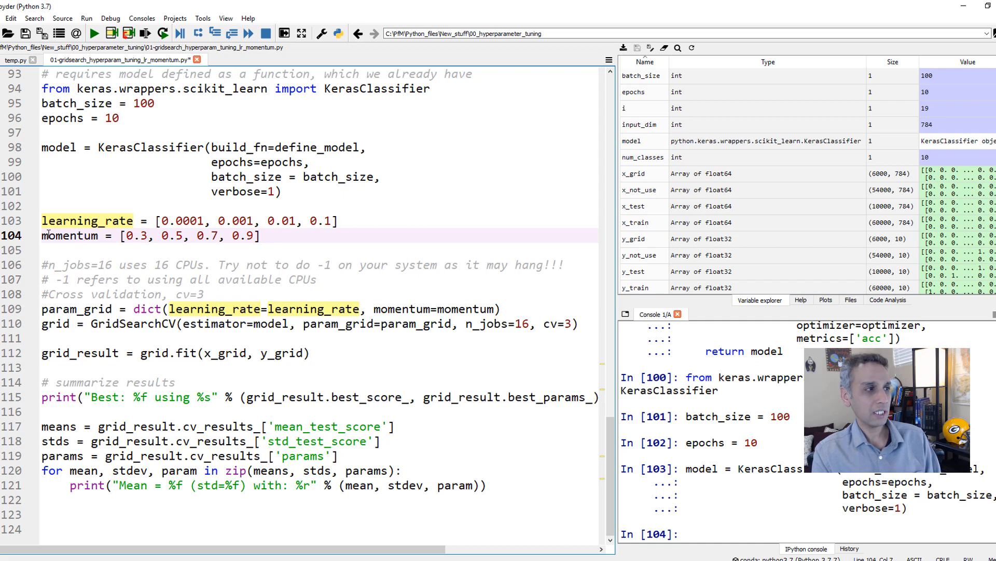
pyautogui.moveTo(42, 220); pyautogui.dragTo(261, 236)
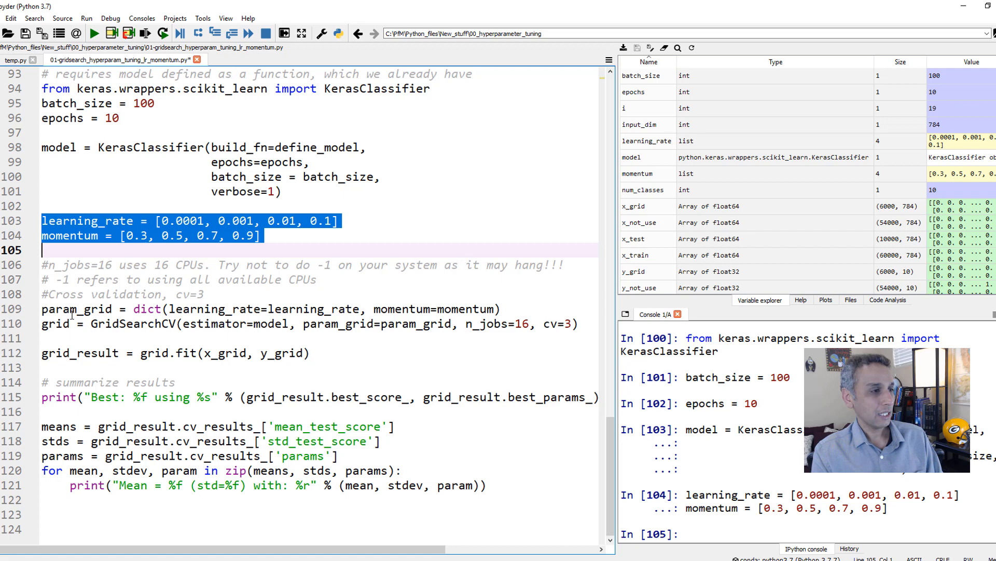
# - Run param_grid = dict(learning_rate, momentum) and inspect its two entries in Variable Explorer
pyautogui.click(64, 310)
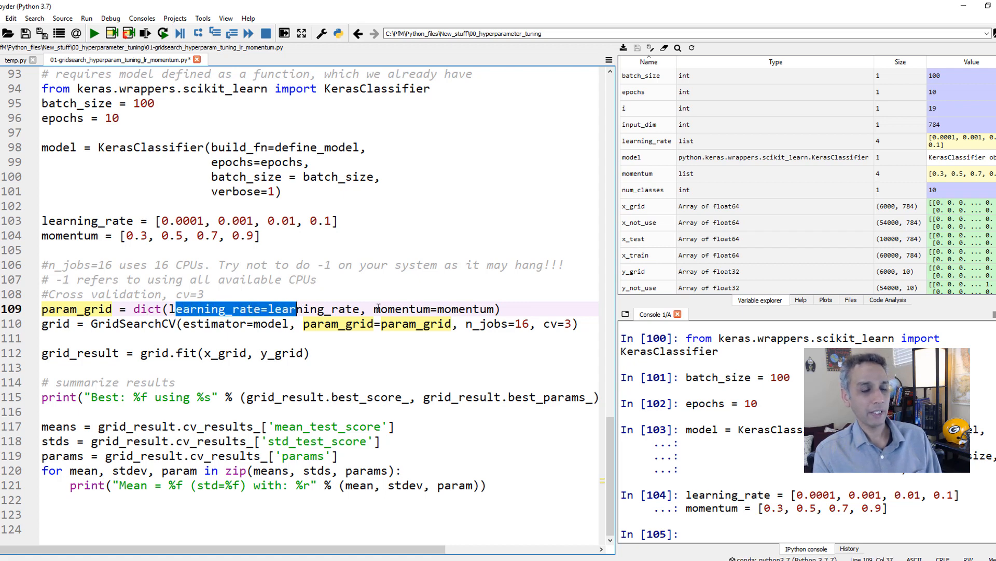
pyautogui.doubleClick(405, 309)
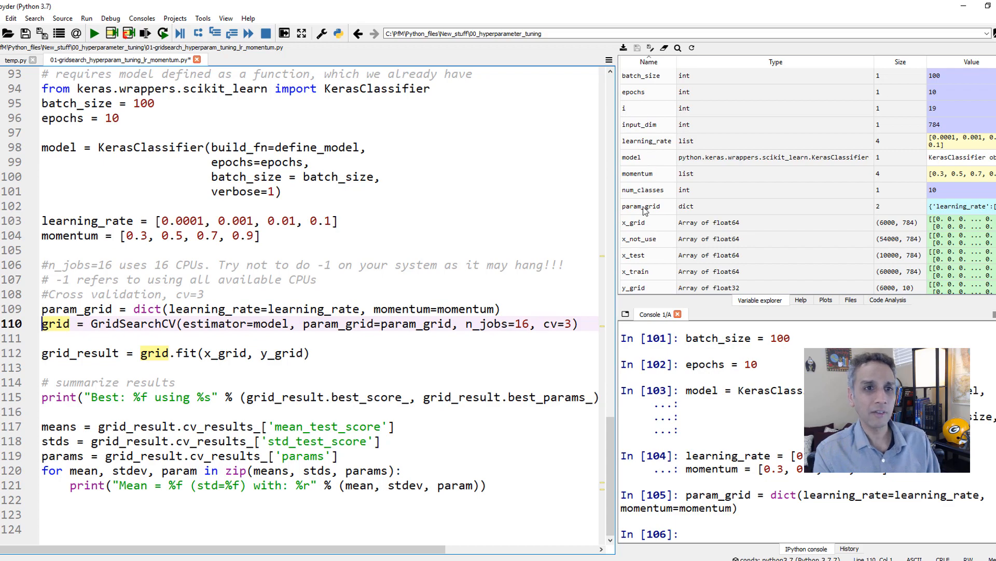
pyautogui.doubleClick(642, 205)
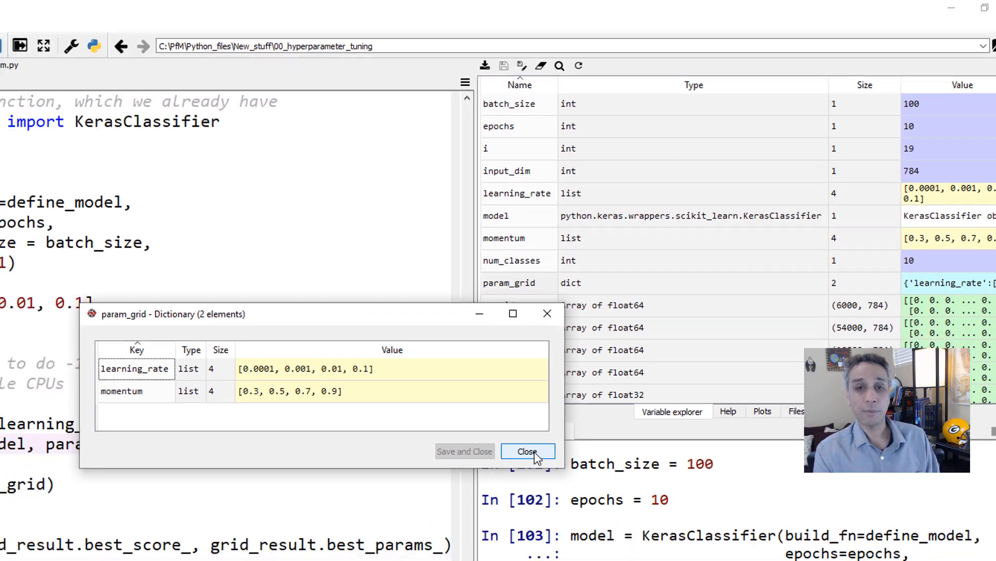
pyautogui.click(527, 451)
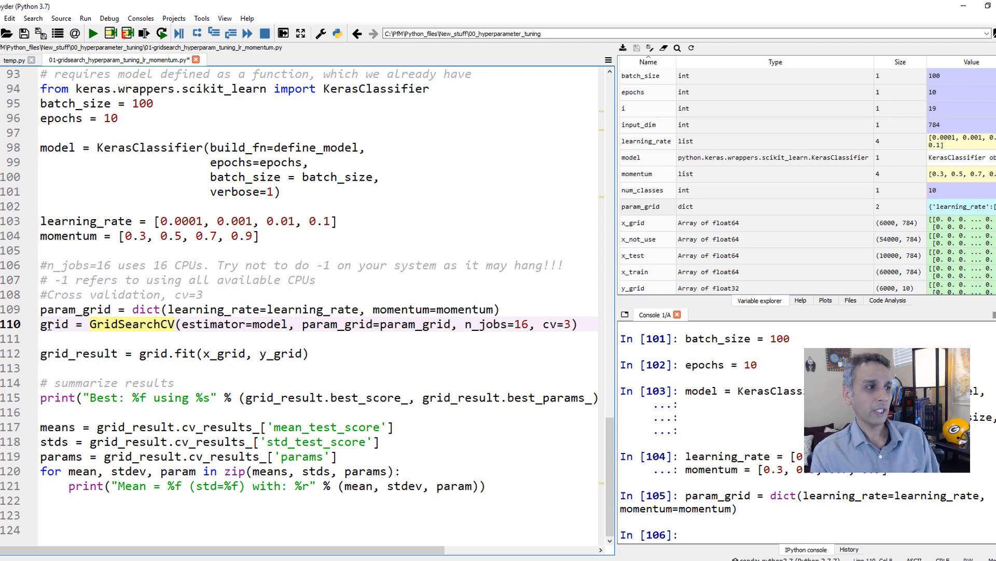
# - Review the GridSearchCV line's estimator=model and n_jobs=16 arguments alongside Task Manager's CPU cores
pyautogui.doubleClick(54, 324)
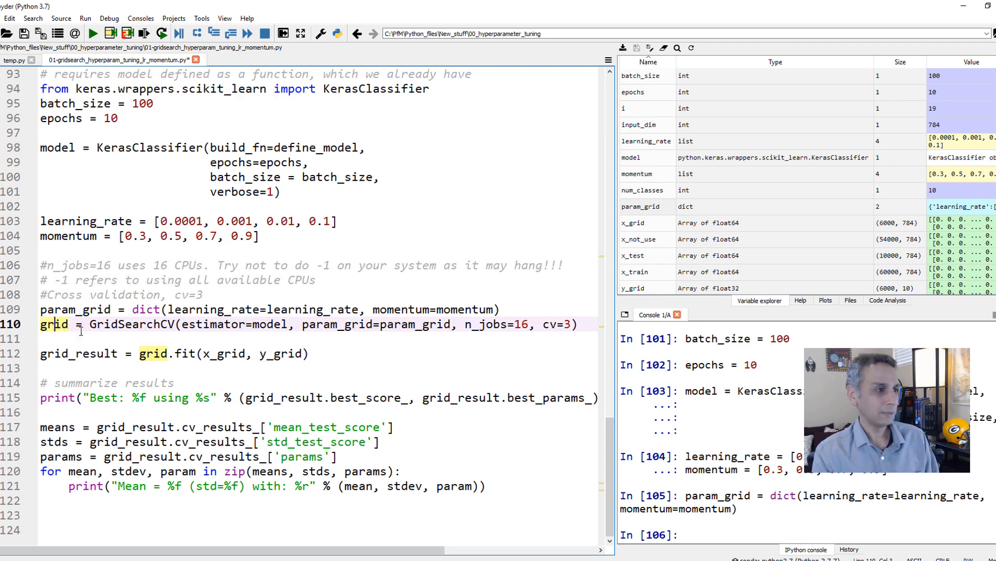
pyautogui.doubleClick(126, 324)
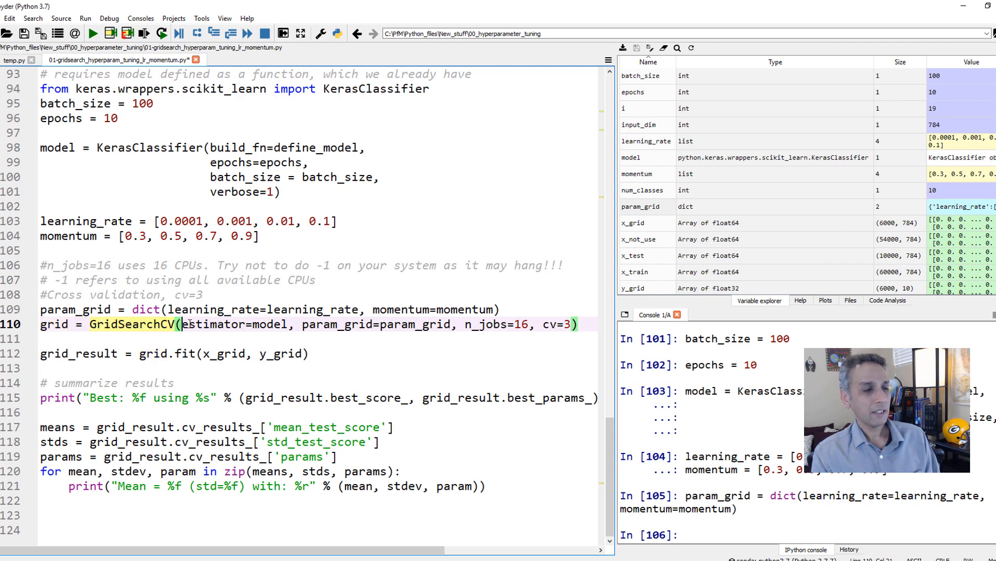
pyautogui.doubleClick(236, 323)
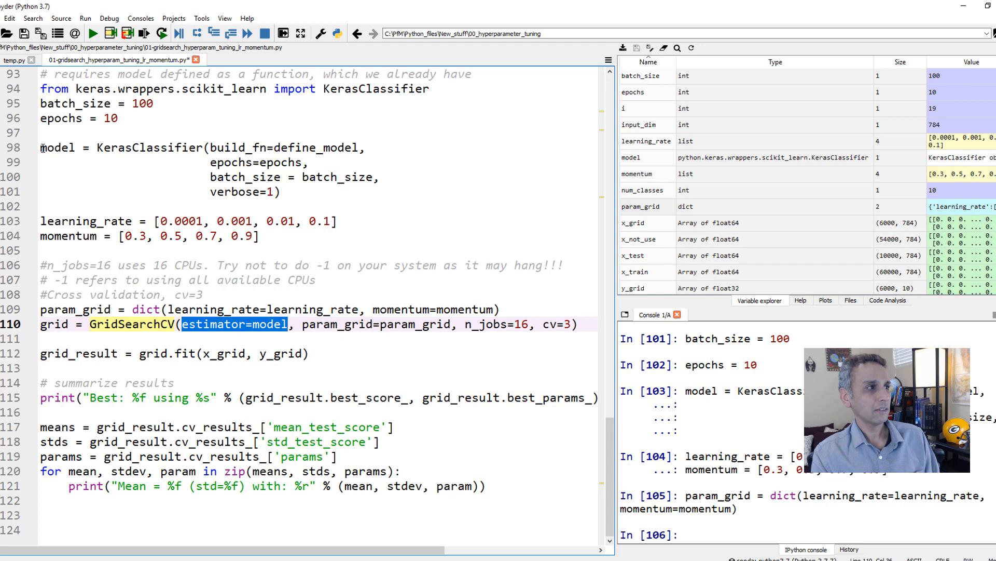
pyautogui.doubleClick(57, 147)
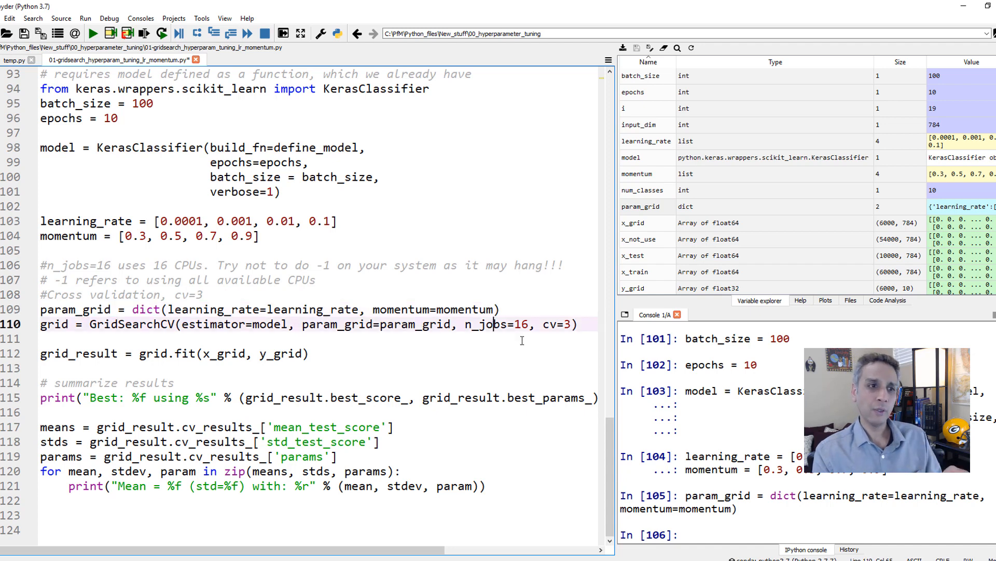
pyautogui.doubleClick(489, 324)
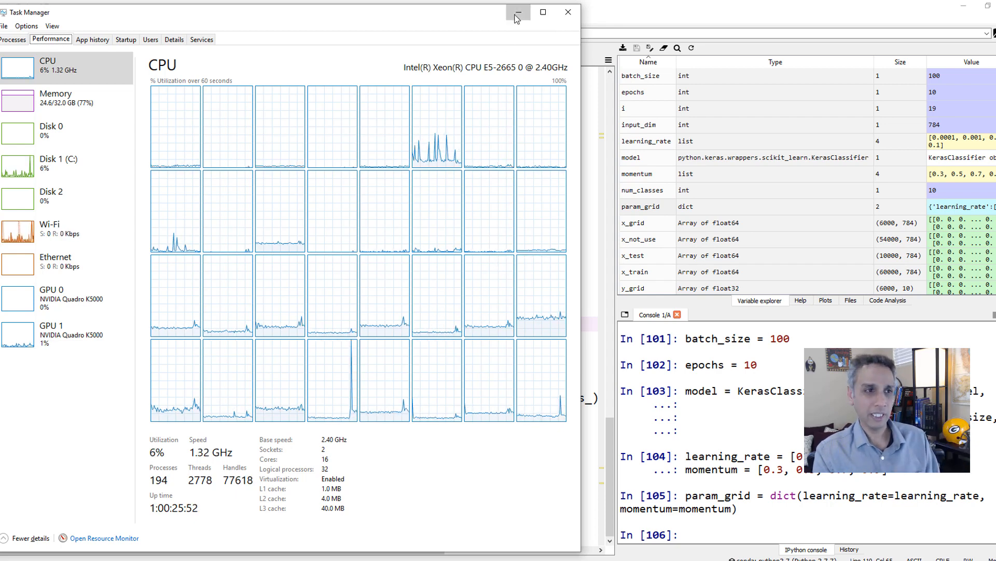
# - Minimize Task Manager and create the GridSearchCV grid object with n_jobs=16 and cv=3
pyautogui.click(518, 12)
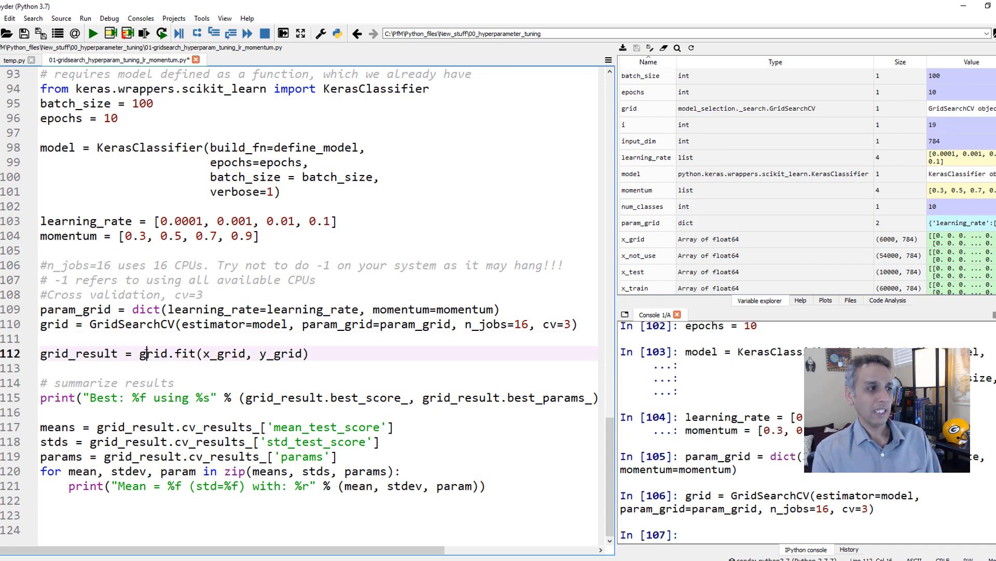
# - Run grid.fit(x_grid, y_grid) and watch CPU load until Epoch 10/10 reaches about 0.967 accuracy
pyautogui.doubleClick(152, 353)
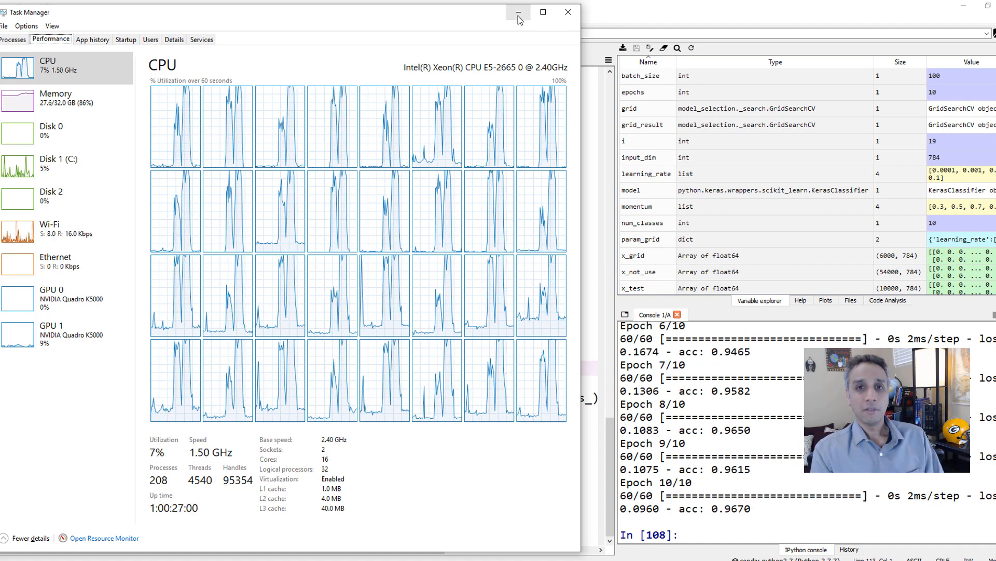
pyautogui.click(517, 12)
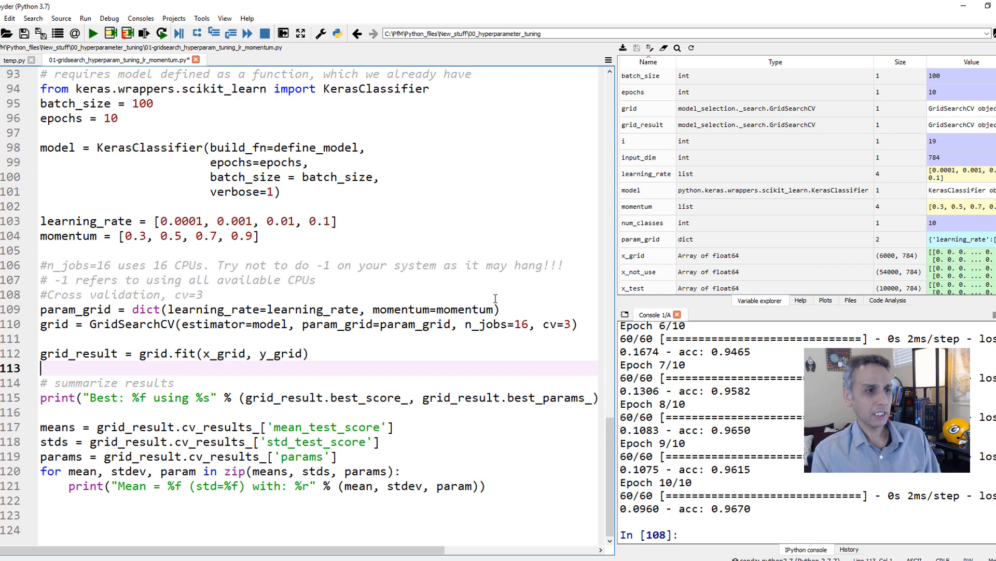
pyautogui.moveTo(277, 372)
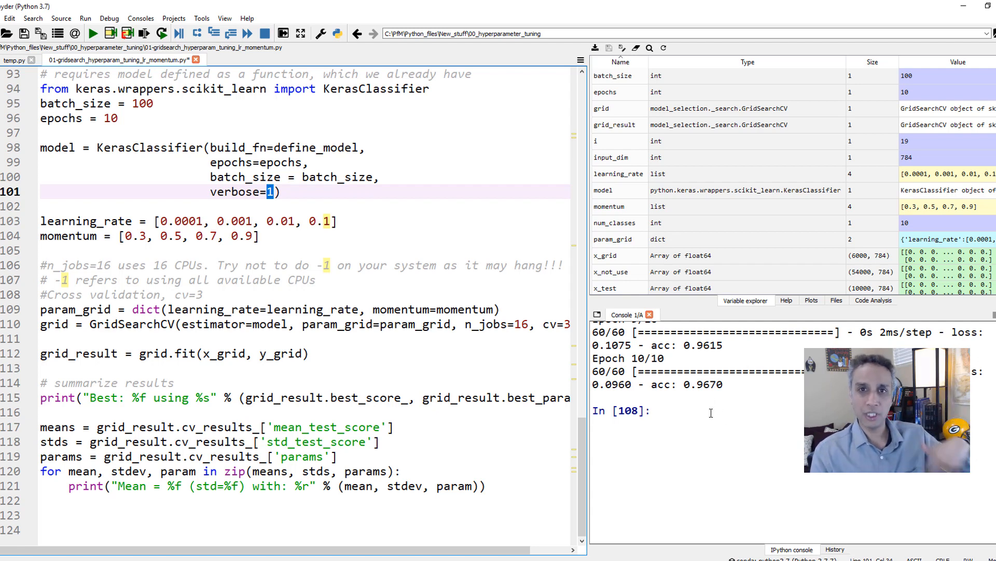
pyautogui.moveTo(703, 413)
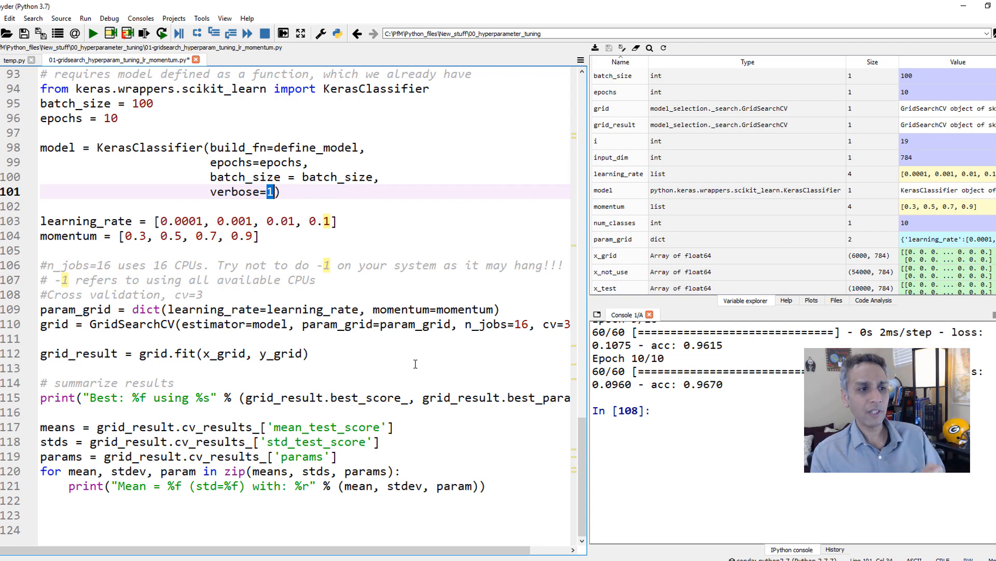
pyautogui.moveTo(179, 363)
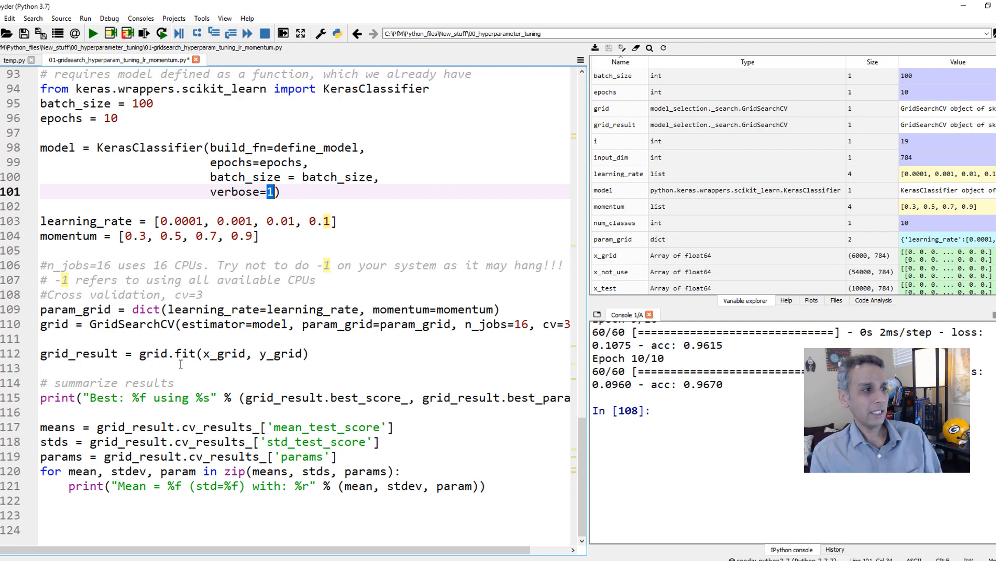
pyautogui.doubleClick(78, 353)
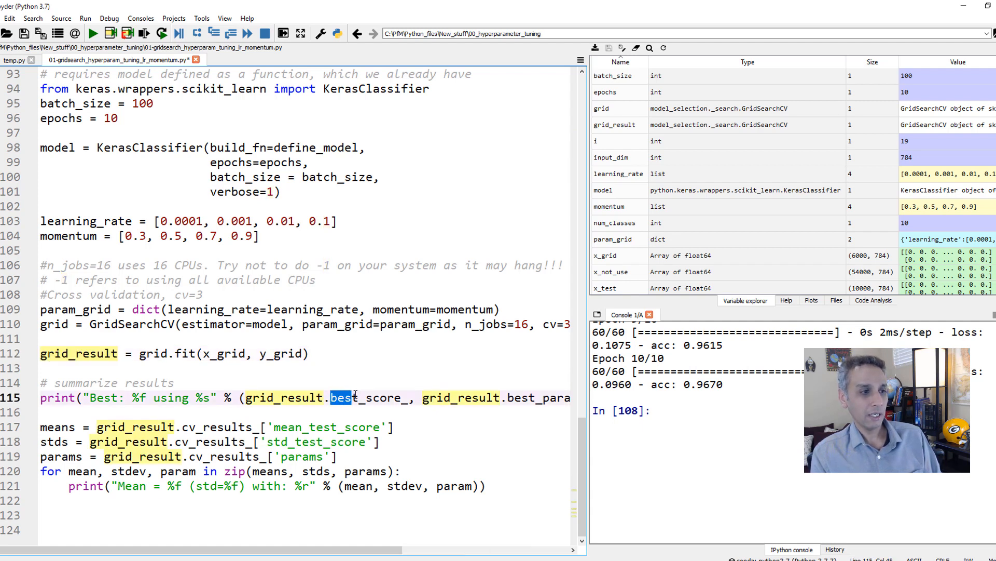
# - Print best_score_ 0.928333 with best_params_ learning_rate 0.1 and momentum 0.9
pyautogui.doubleClick(365, 397)
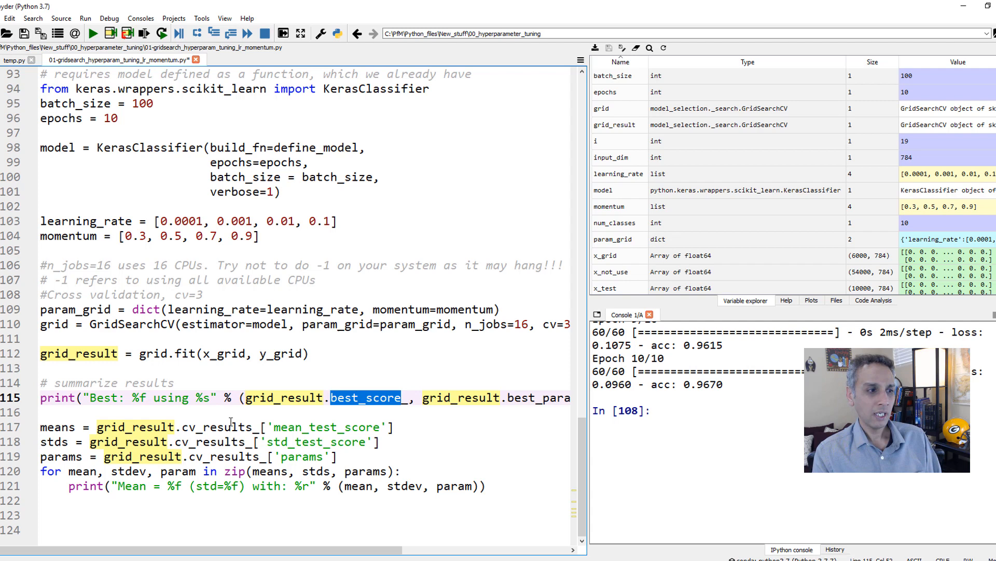
pyautogui.doubleClick(216, 426)
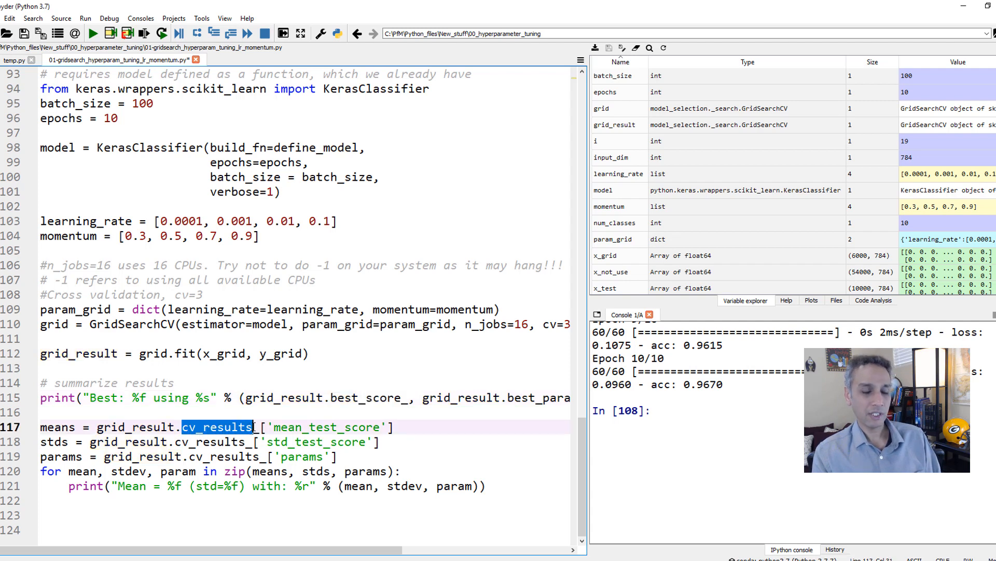
pyautogui.click(326, 426)
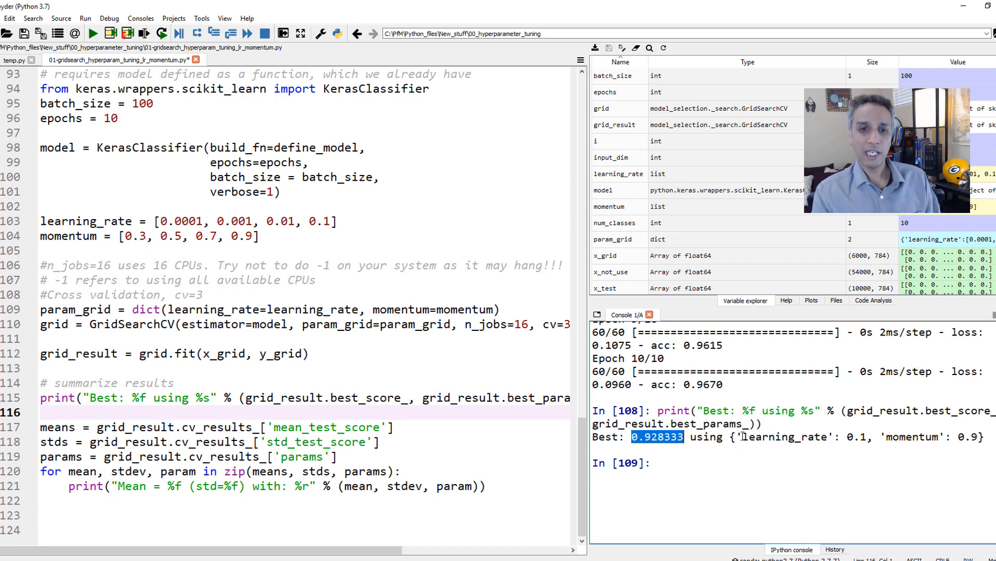
# - Run the means/stds loop listing scores for all 16 learning_rate–momentum combinations
pyautogui.doubleClick(794, 437)
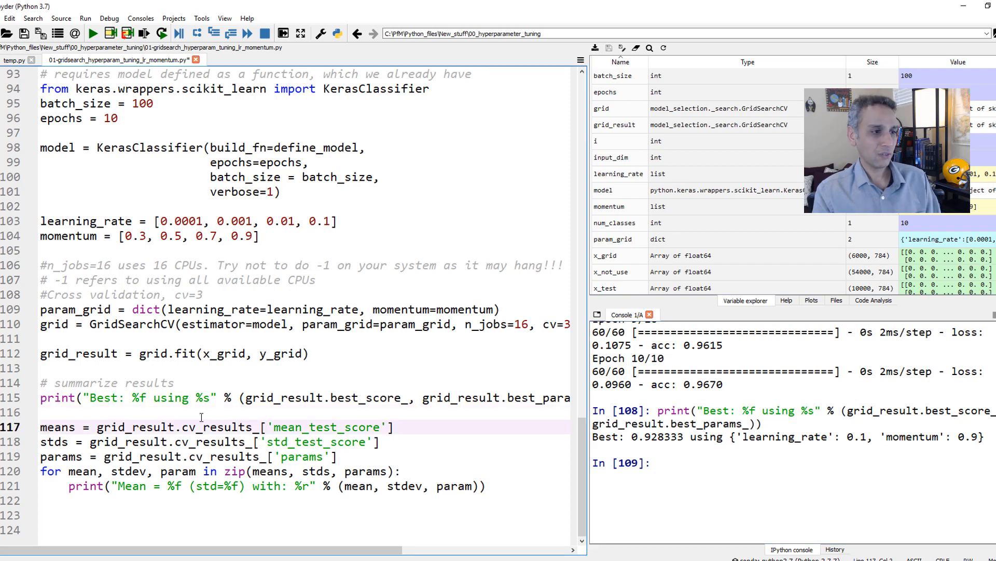
pyautogui.doubleClick(57, 427)
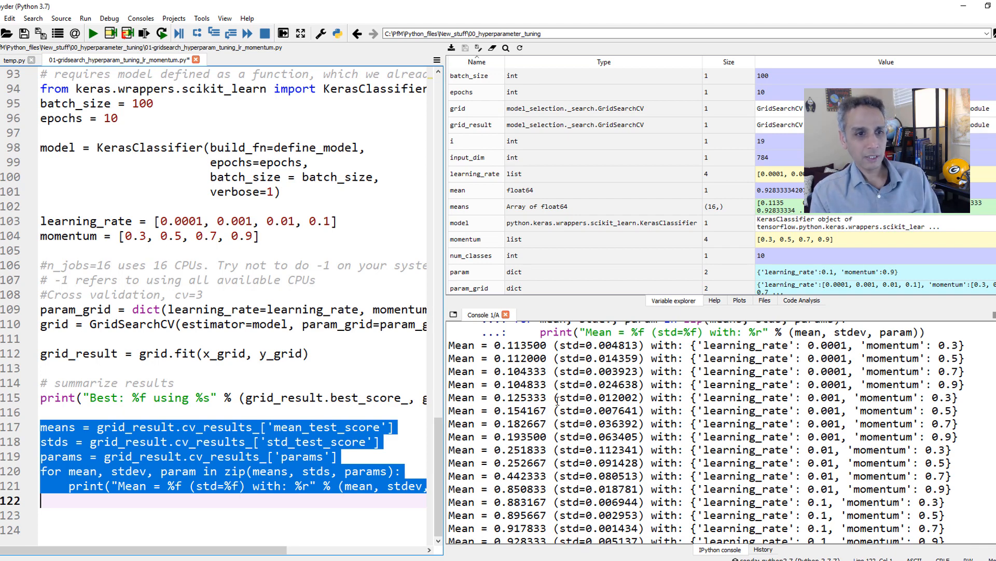
pyautogui.scroll(-3)
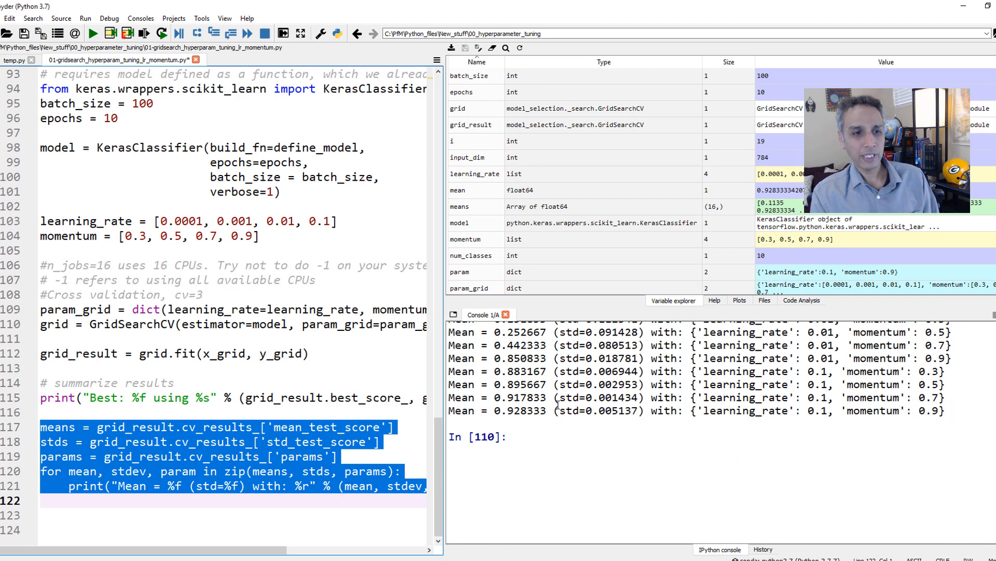